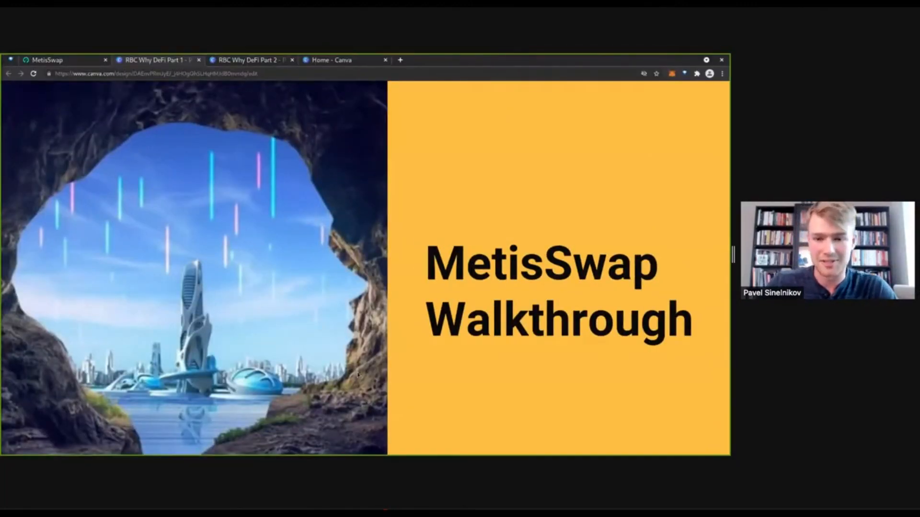
# - Show the Metis Crypto Faucet page with the 0.7723 Metis wallet balance
pyautogui.click(48, 60)
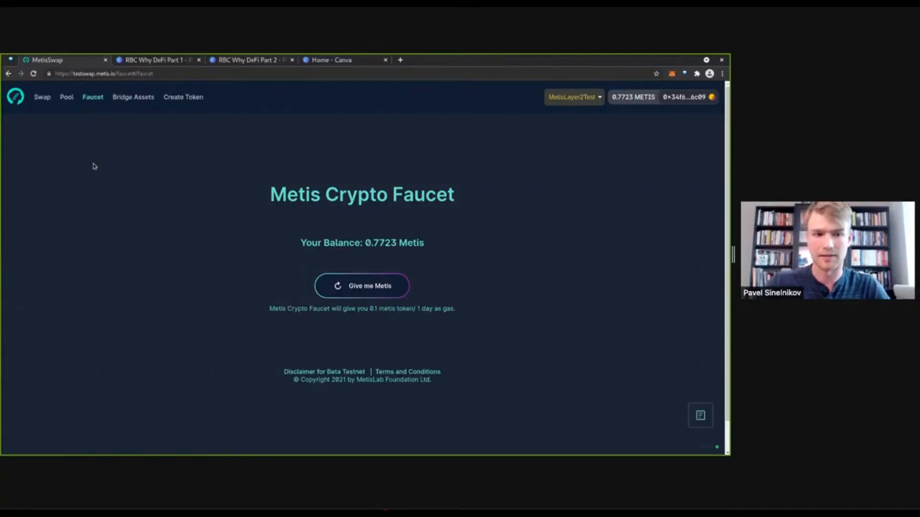
pyautogui.moveTo(42, 97)
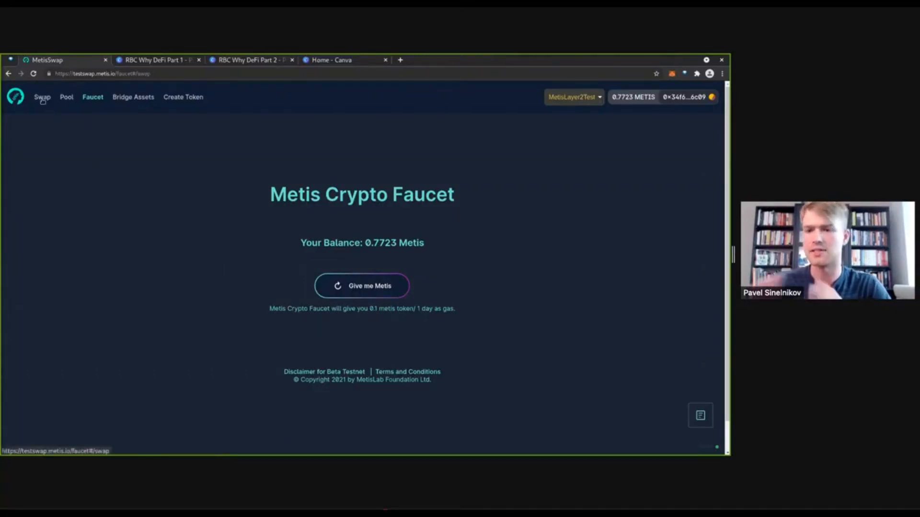
# - Prepare a METIS-to-ETH swap and focus the From amount field
pyautogui.click(42, 97)
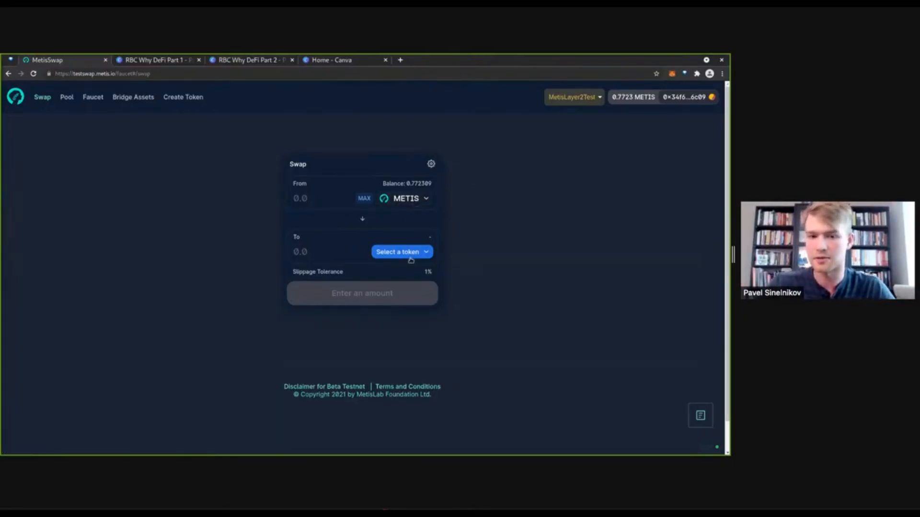
pyautogui.click(403, 251)
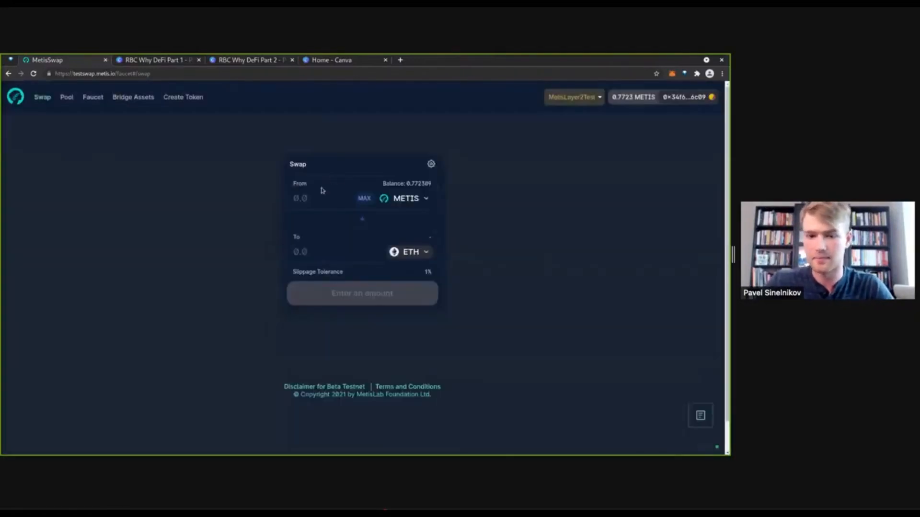
pyautogui.click(312, 198)
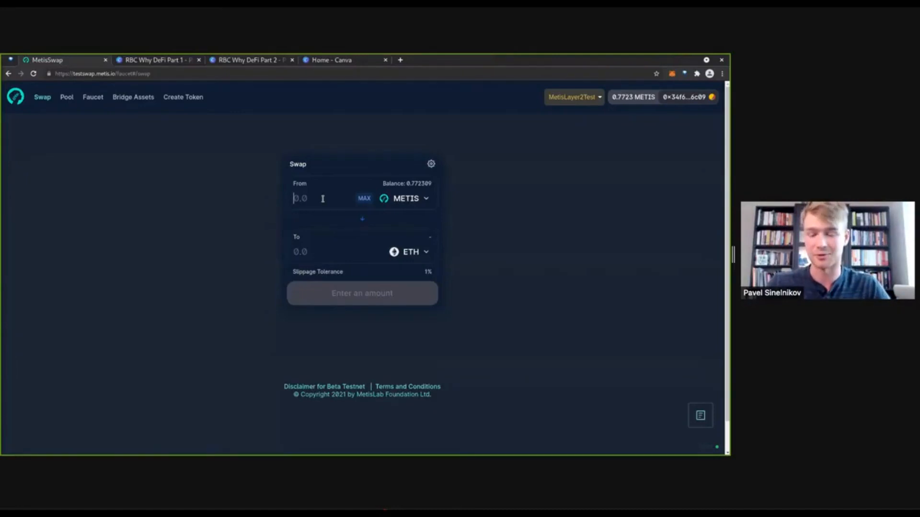
pyautogui.write('0.01')
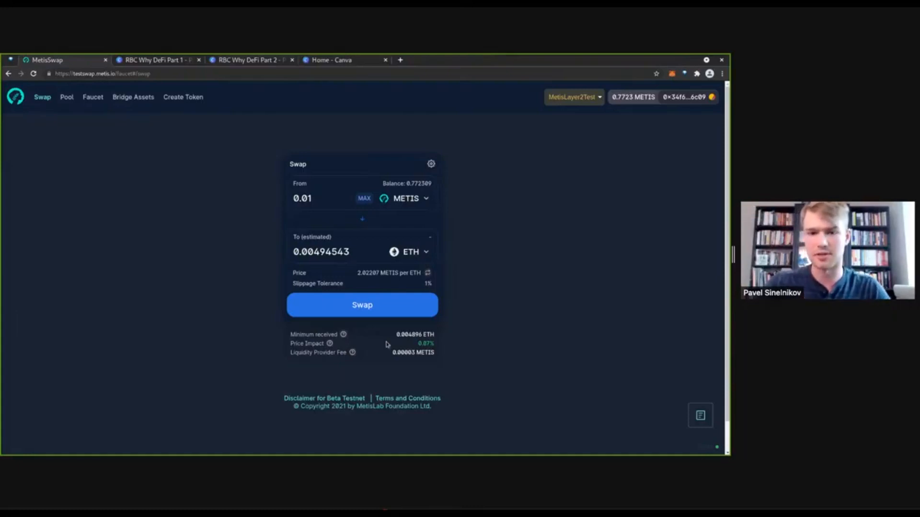
pyautogui.moveTo(461, 256)
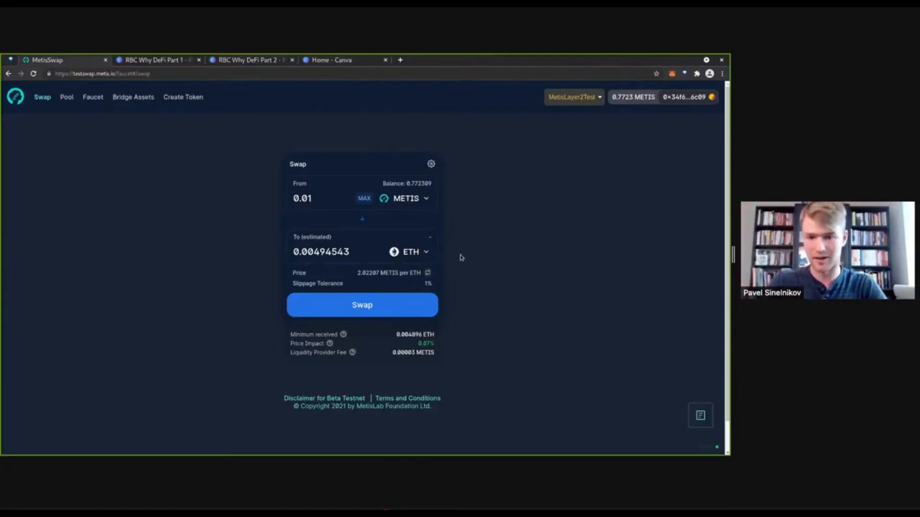
pyautogui.moveTo(450, 238)
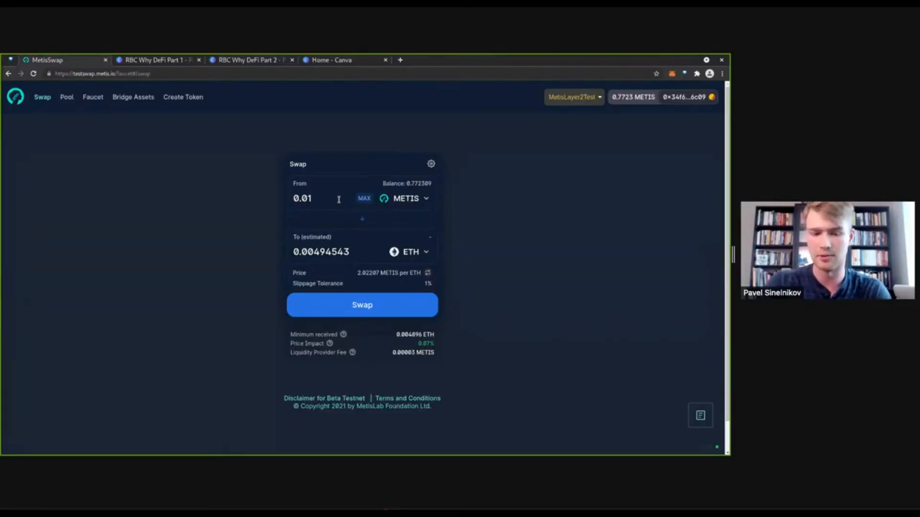
# - Try From amounts 0.1, 1, 10 and 1000000 METIS to watch the ETH quote and price impact
pyautogui.write('0.1')
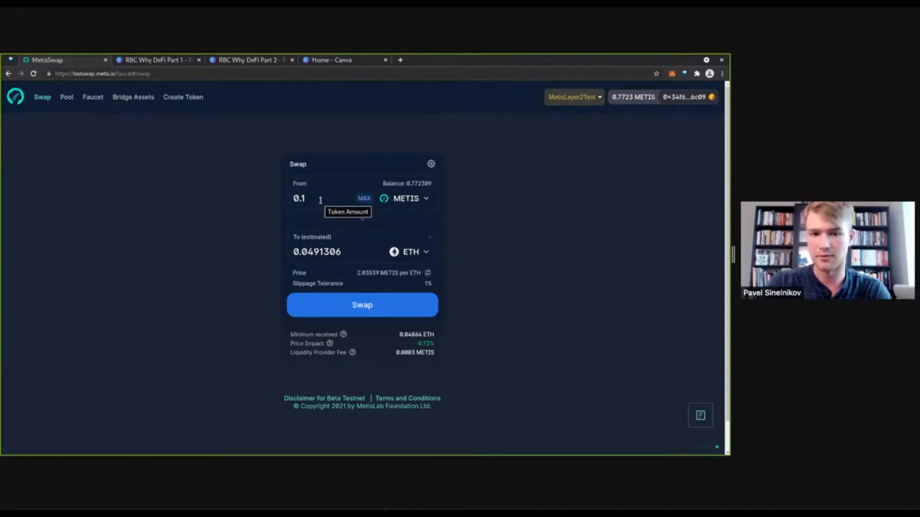
pyautogui.write('1')
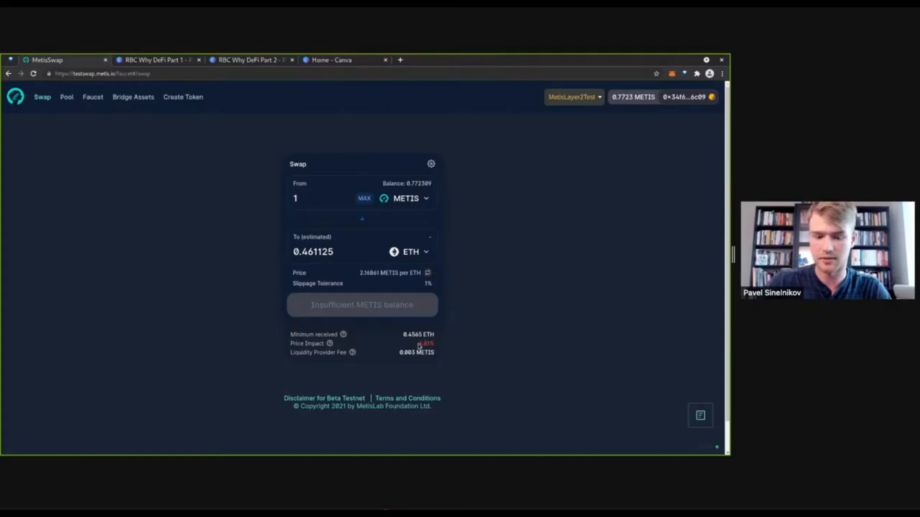
pyautogui.write('00')
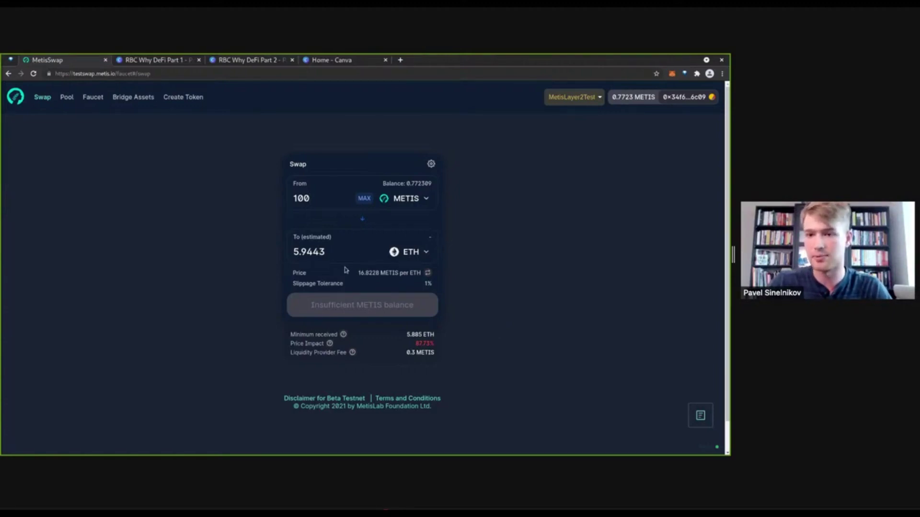
pyautogui.write('1000000')
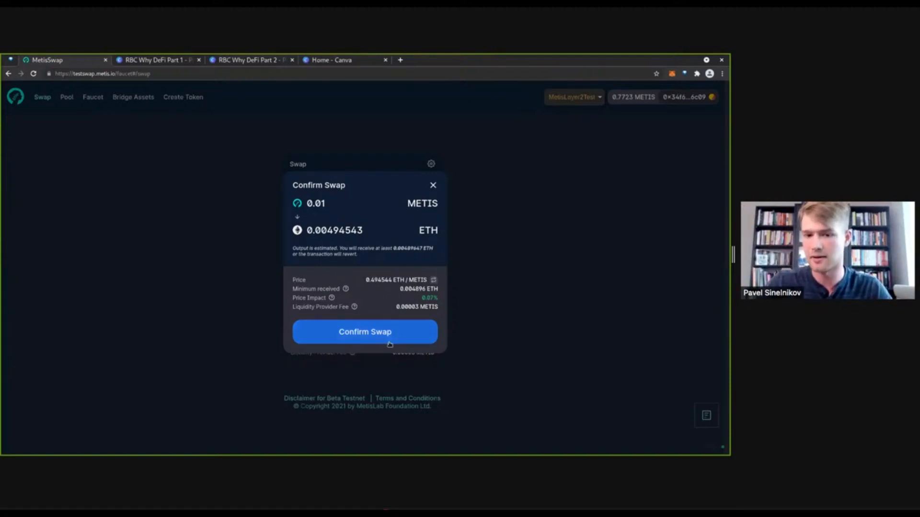
# - Confirm the 0.01 METIS for ~0.00494 ETH swap and dismiss the submitted and completed notices
pyautogui.click(364, 332)
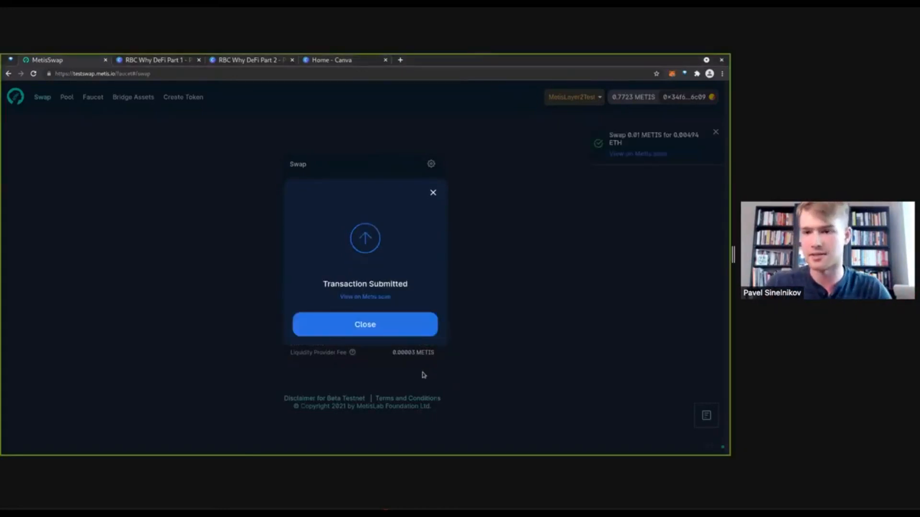
pyautogui.click(364, 323)
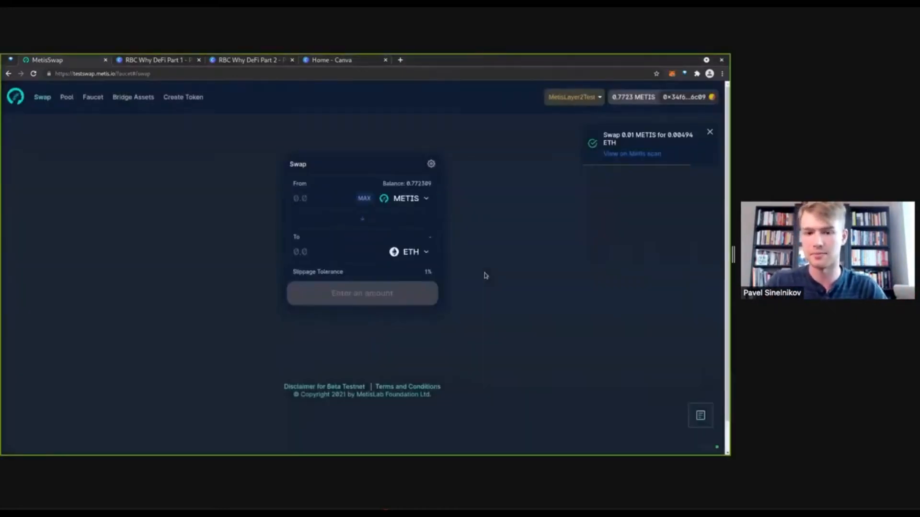
pyautogui.moveTo(494, 248)
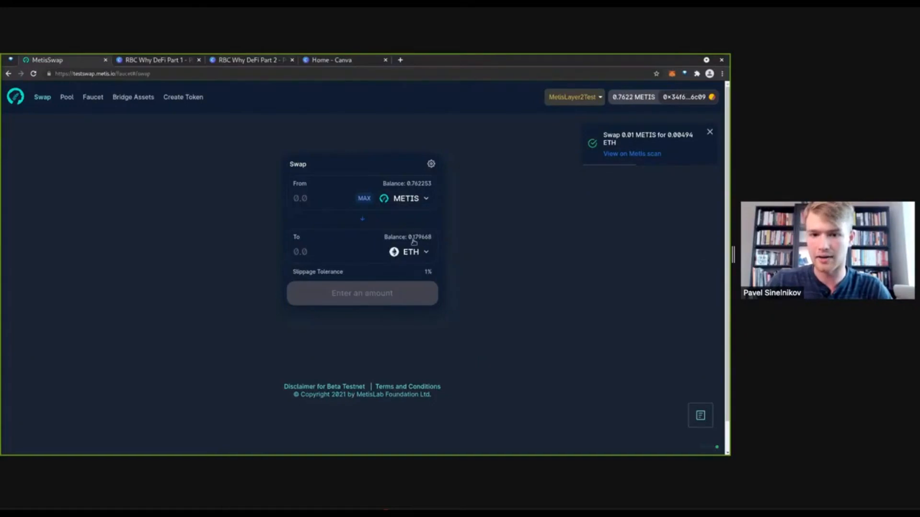
pyautogui.moveTo(452, 249)
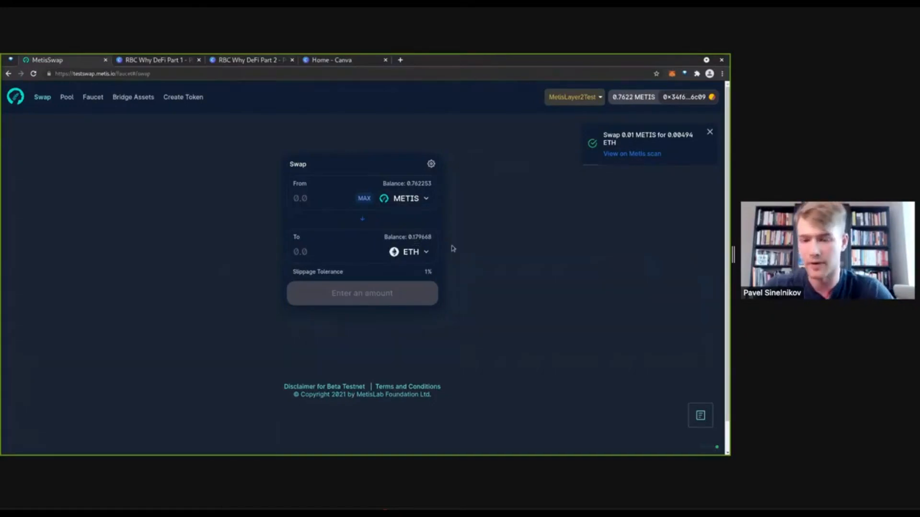
pyautogui.click(709, 131)
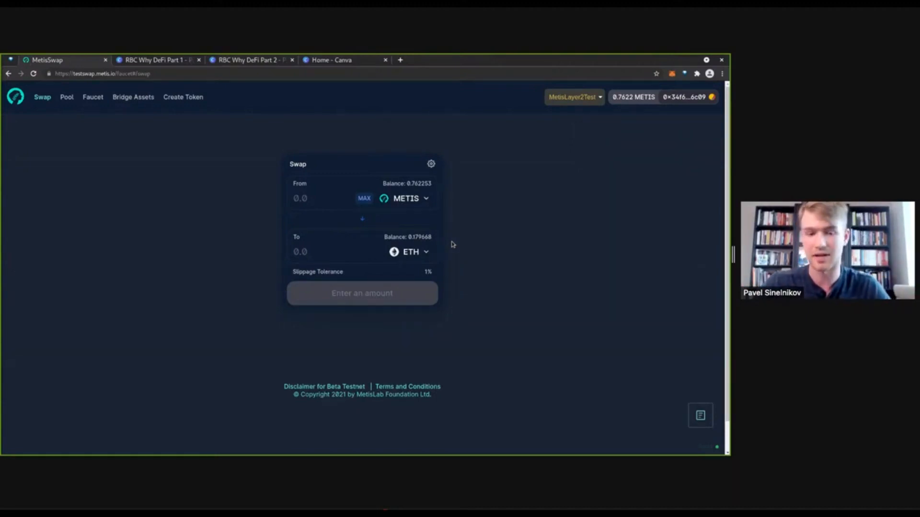
pyautogui.moveTo(441, 233)
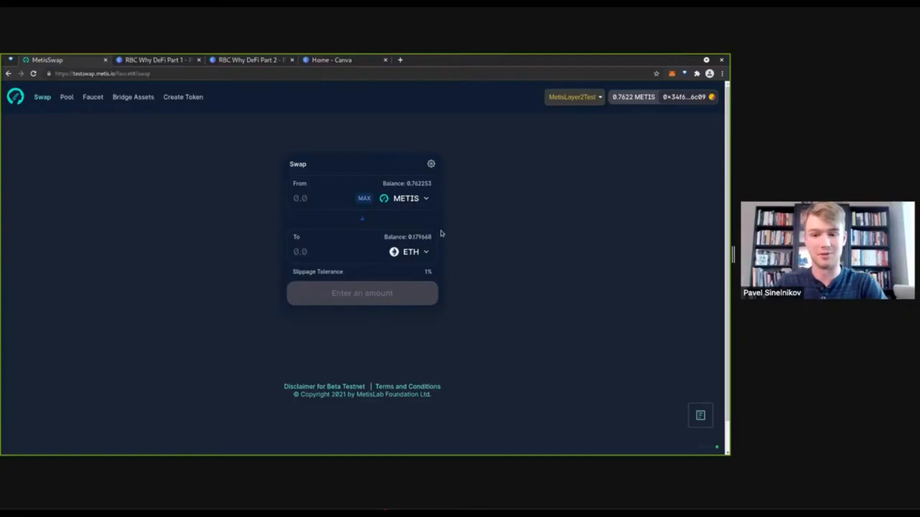
pyautogui.moveTo(221, 173)
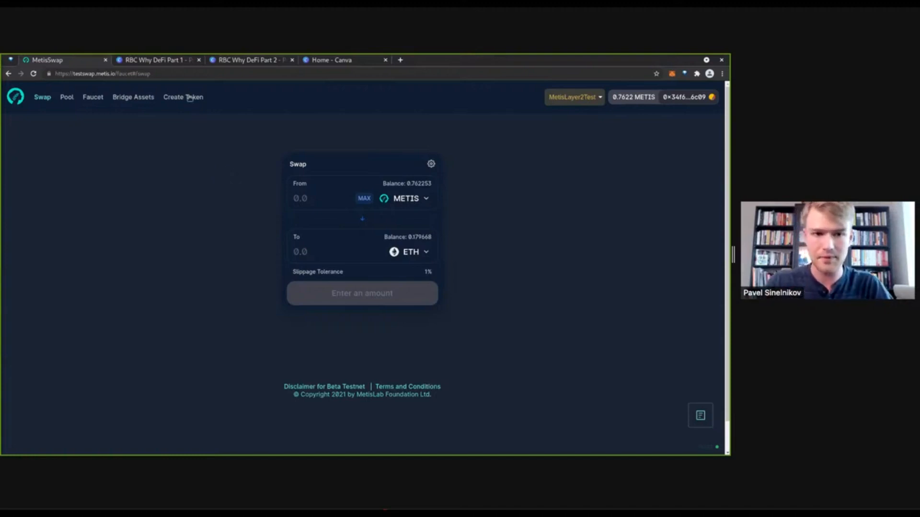
# - Fill the new-token form with name Pavel, symbol PAV and supply 100
pyautogui.click(183, 97)
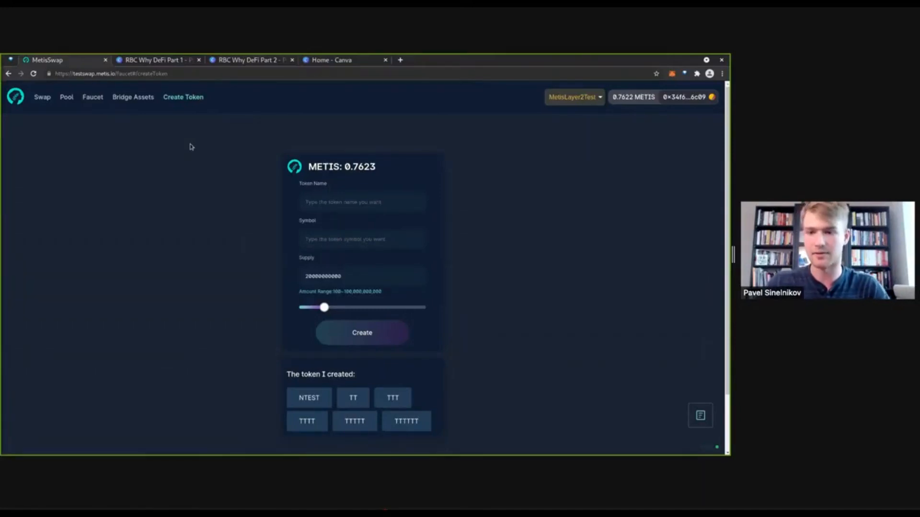
pyautogui.click(347, 201)
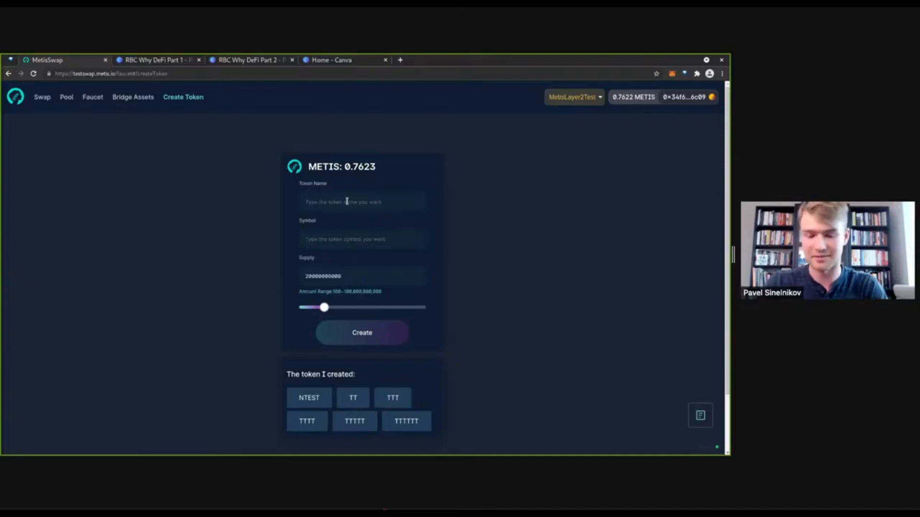
pyautogui.write('Pavel')
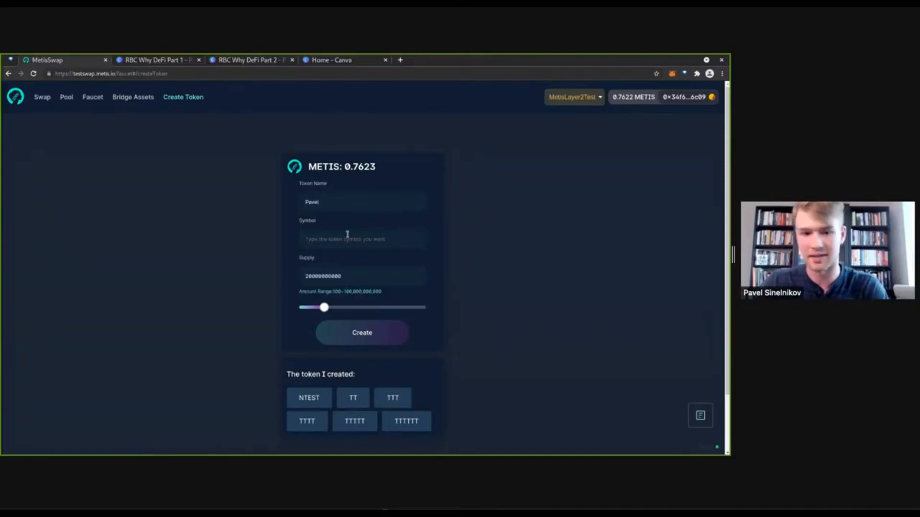
pyautogui.write('PAV')
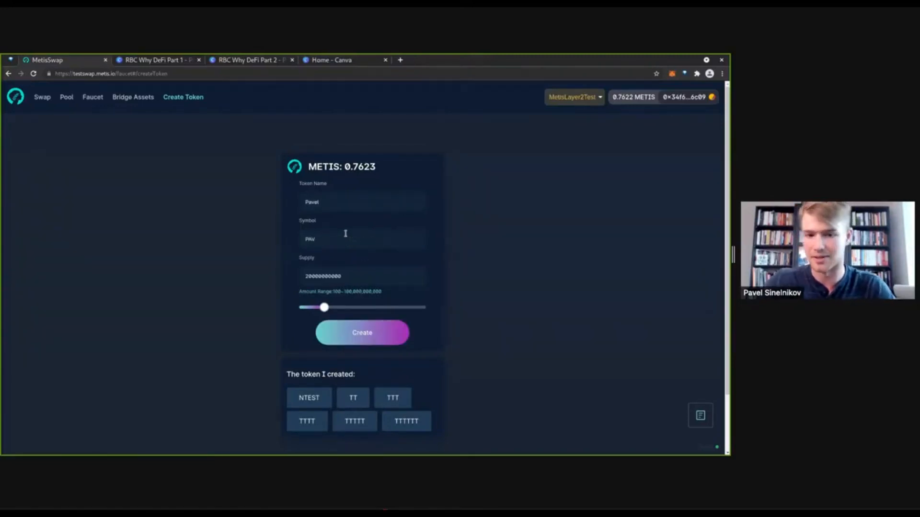
pyautogui.moveTo(325, 307); pyautogui.dragTo(325, 306)
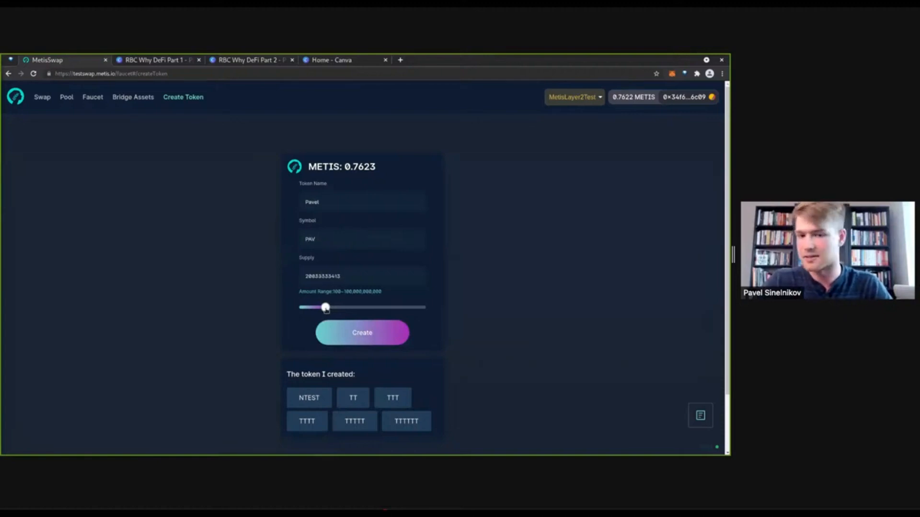
pyautogui.moveTo(325, 306); pyautogui.dragTo(299, 307)
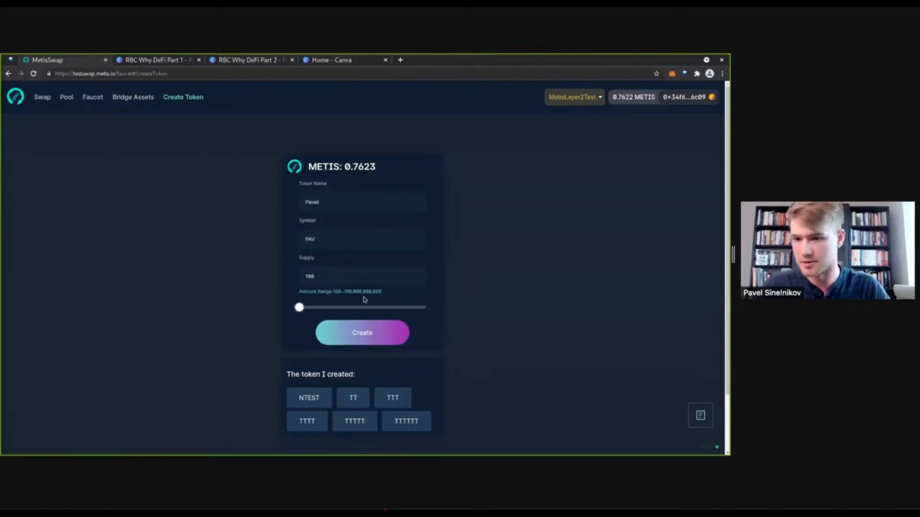
# - Submit the PAV token creation and accept the test-token disclaimer
pyautogui.click(362, 333)
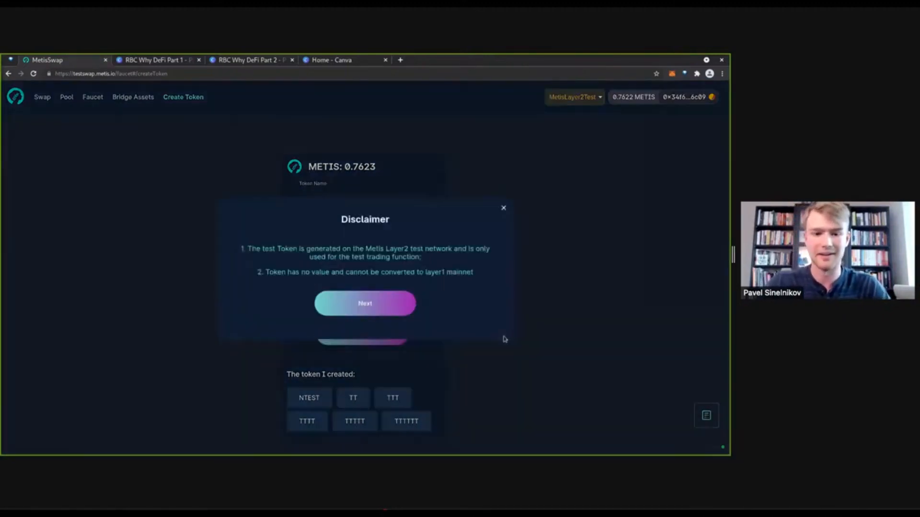
pyautogui.click(365, 302)
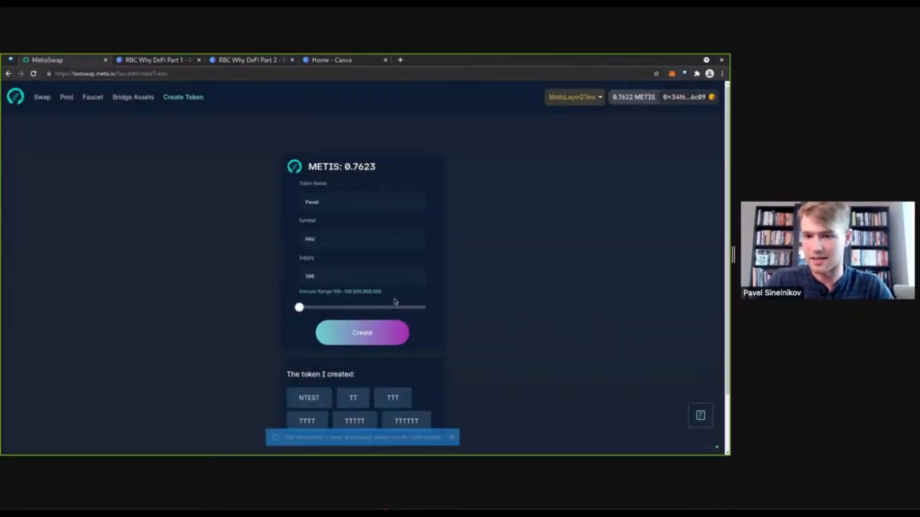
# - Confirm the PAV creation transaction and view the wallet's assets showing 100 PAV
pyautogui.click(363, 333)
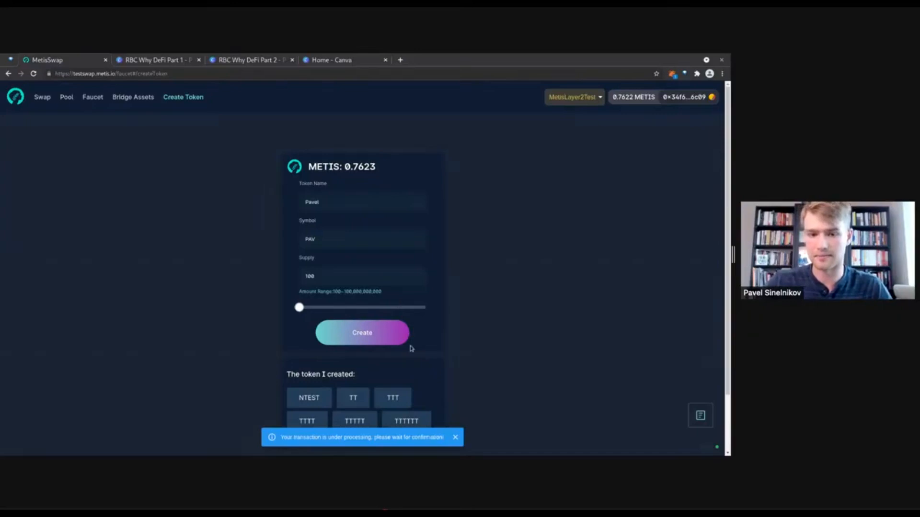
pyautogui.moveTo(412, 372)
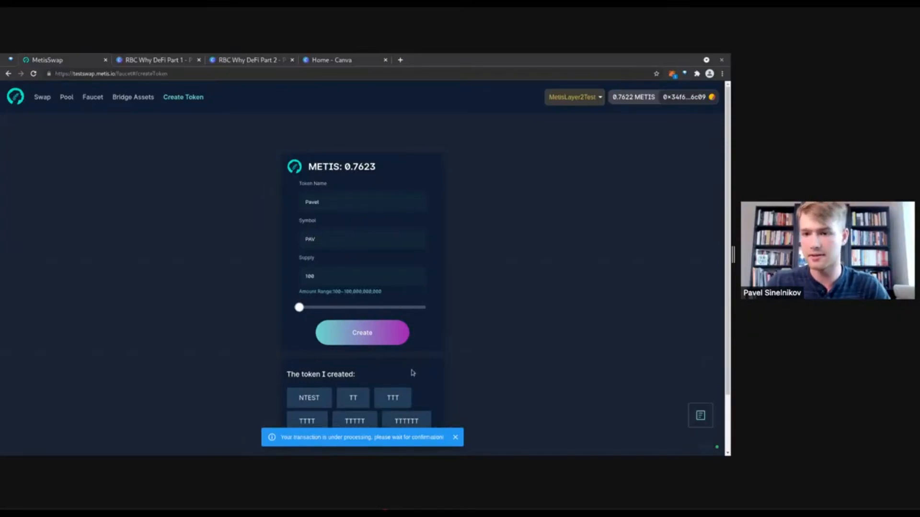
pyautogui.click(362, 332)
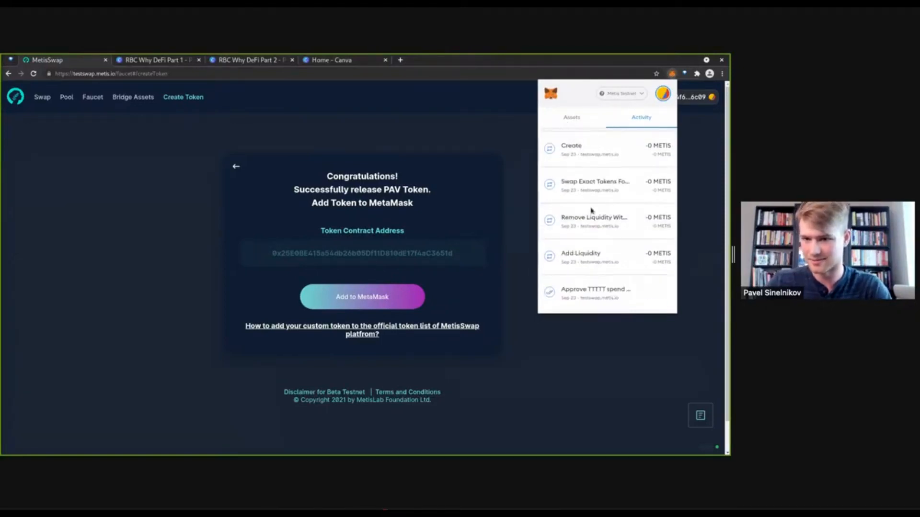
pyautogui.click(571, 117)
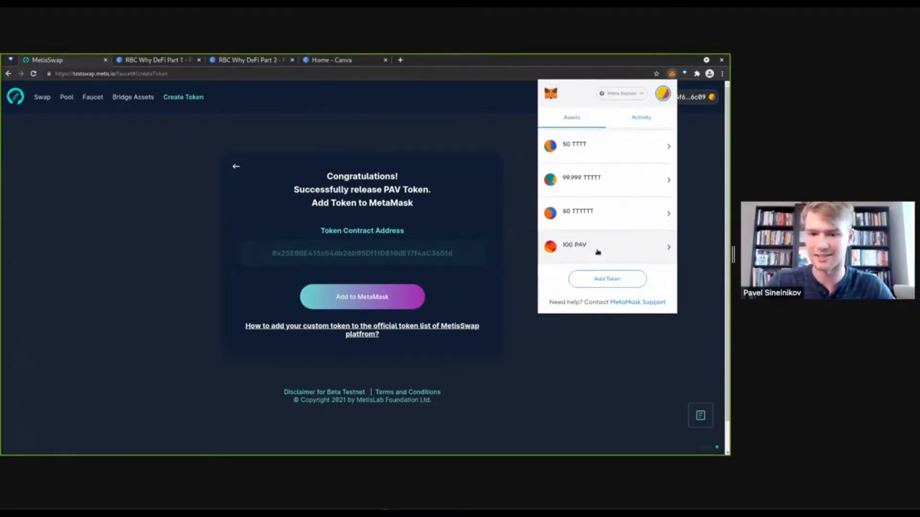
pyautogui.moveTo(567, 251)
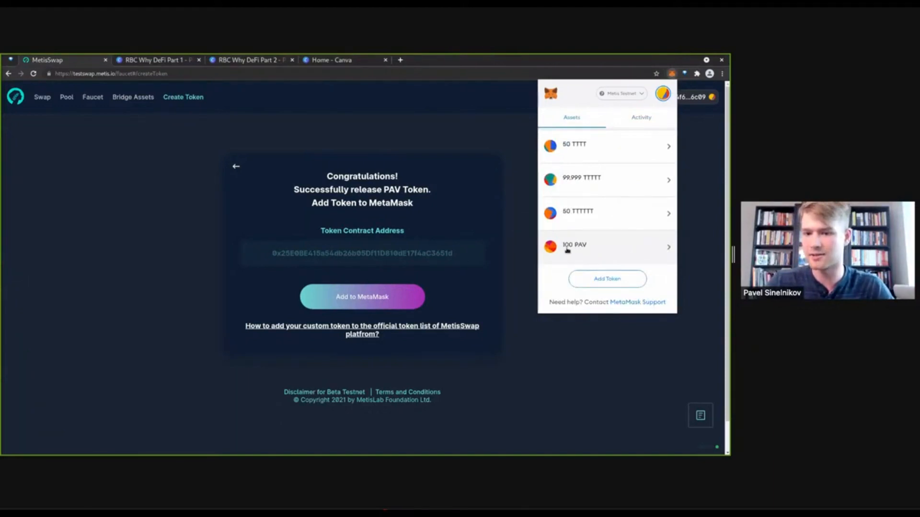
pyautogui.moveTo(574, 245)
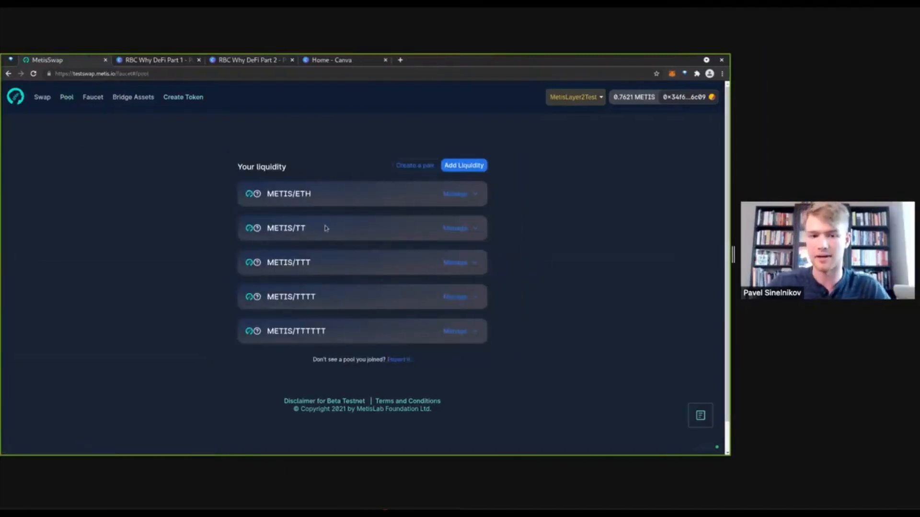
pyautogui.moveTo(349, 282)
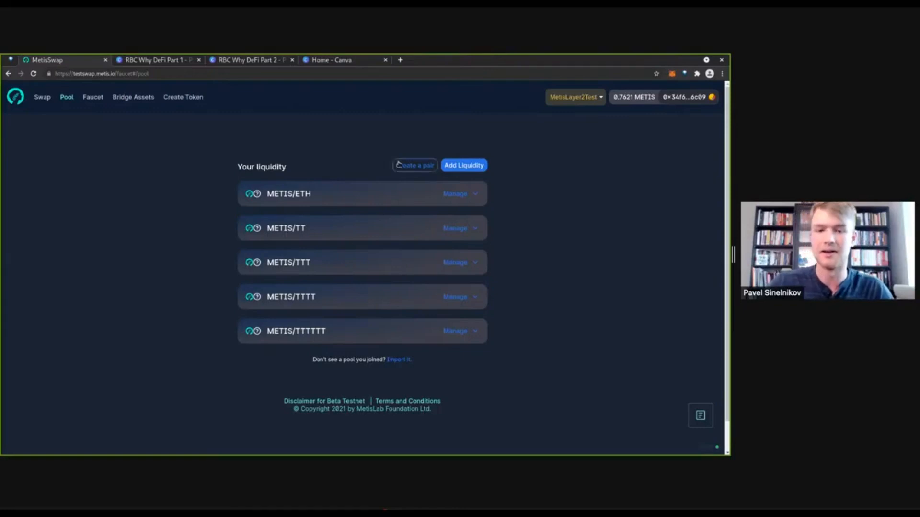
# - Start creating a new token pair on the Pool page
pyautogui.click(413, 165)
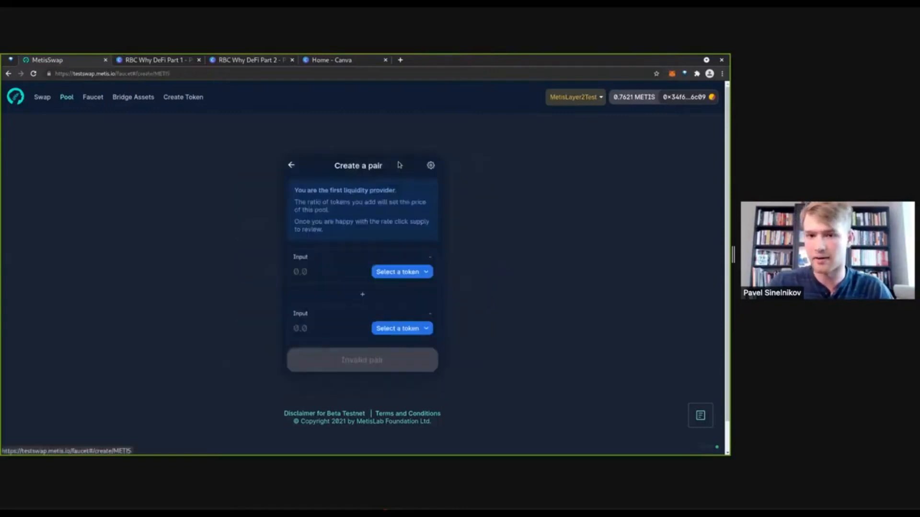
# - Choose METIS (search 'met') and PAV (search 'pav') as the pair's two tokens
pyautogui.click(402, 271)
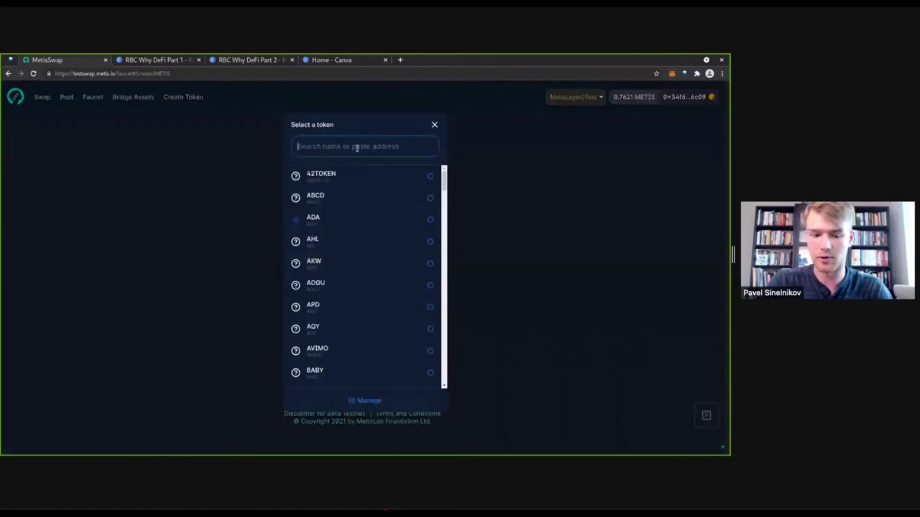
pyautogui.write('met')
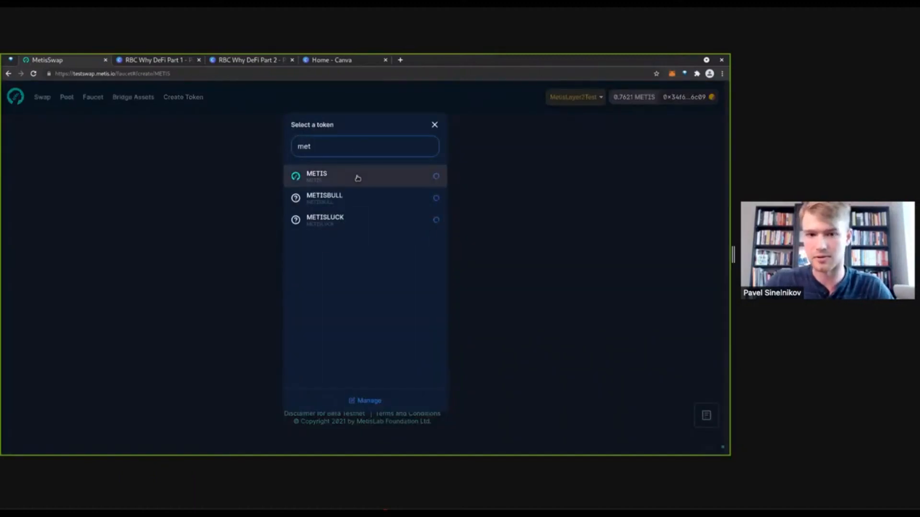
pyautogui.click(335, 176)
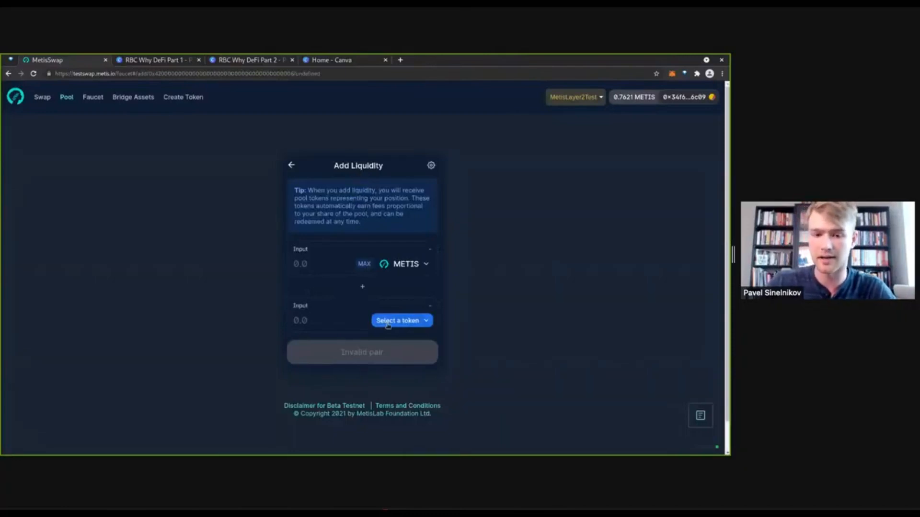
pyautogui.click(401, 320)
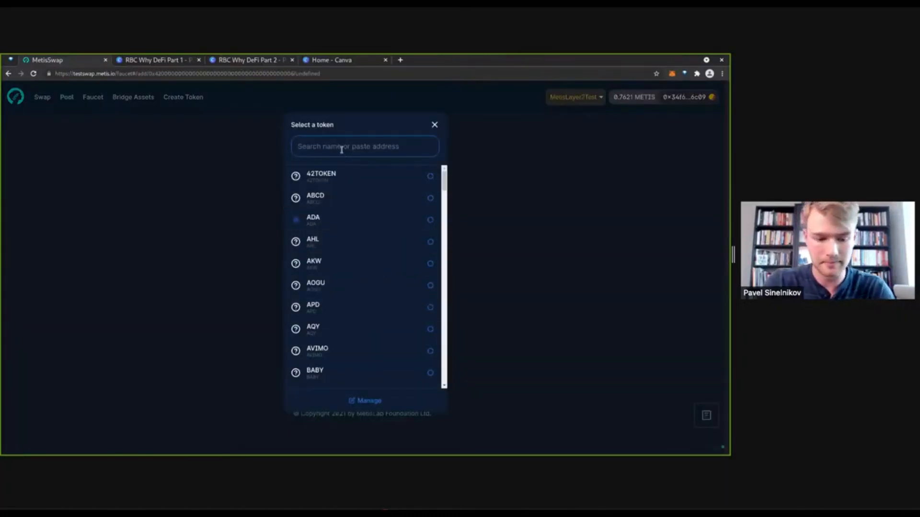
pyautogui.write('pav')
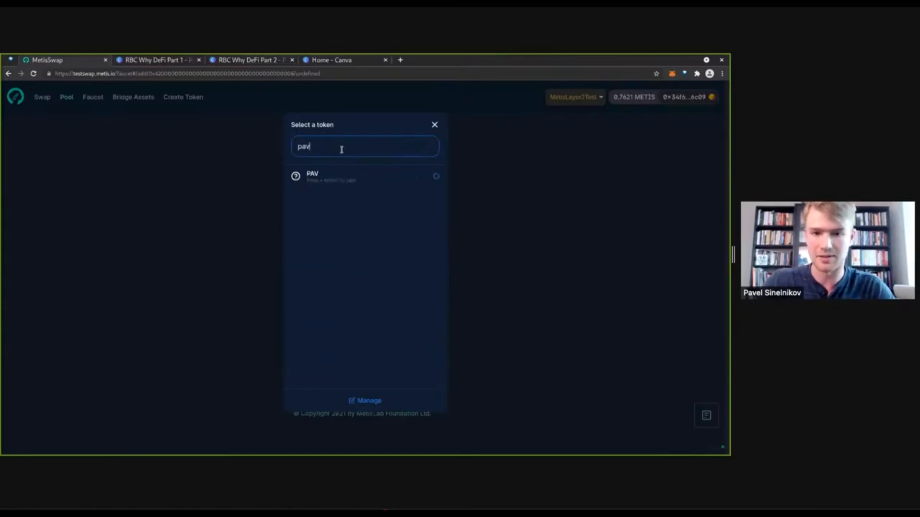
pyautogui.click(312, 176)
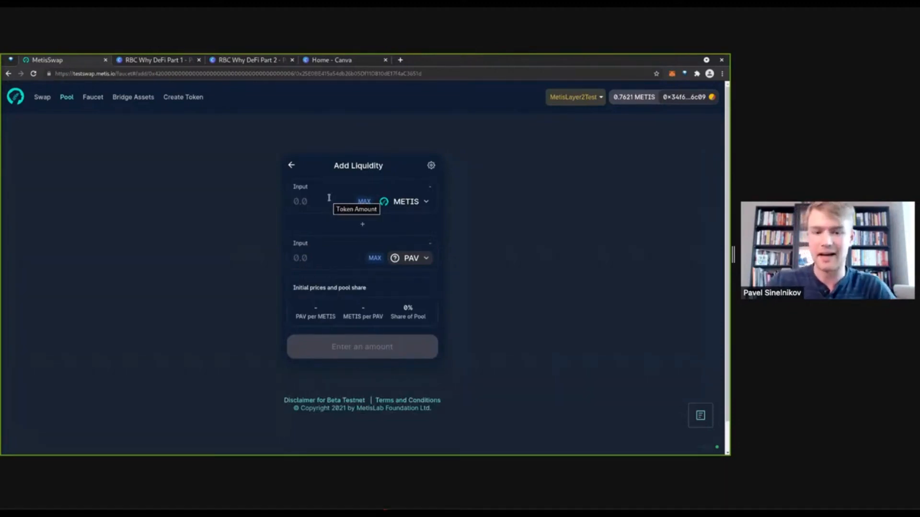
# - Enter 0.1 METIS and 50 PAV, yielding 500 PAV per METIS and 100% pool share
pyautogui.click(308, 202)
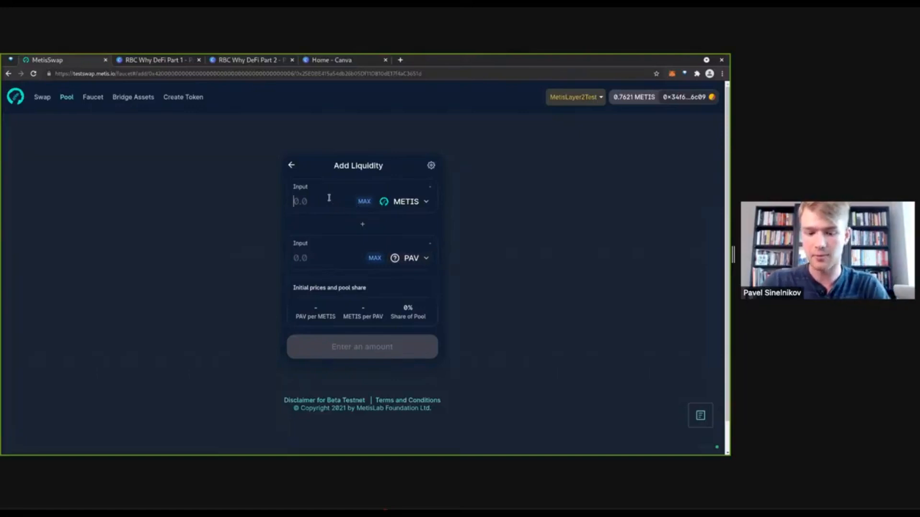
pyautogui.write('0.1')
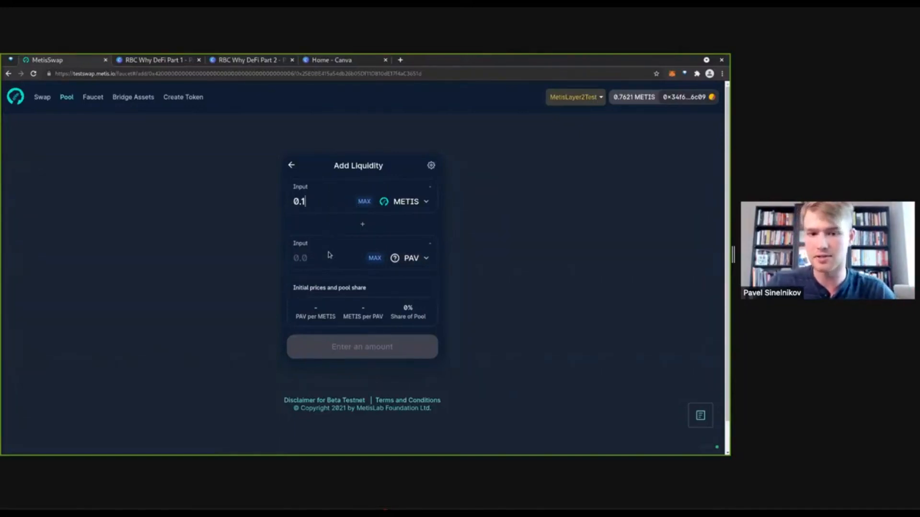
pyautogui.write('50')
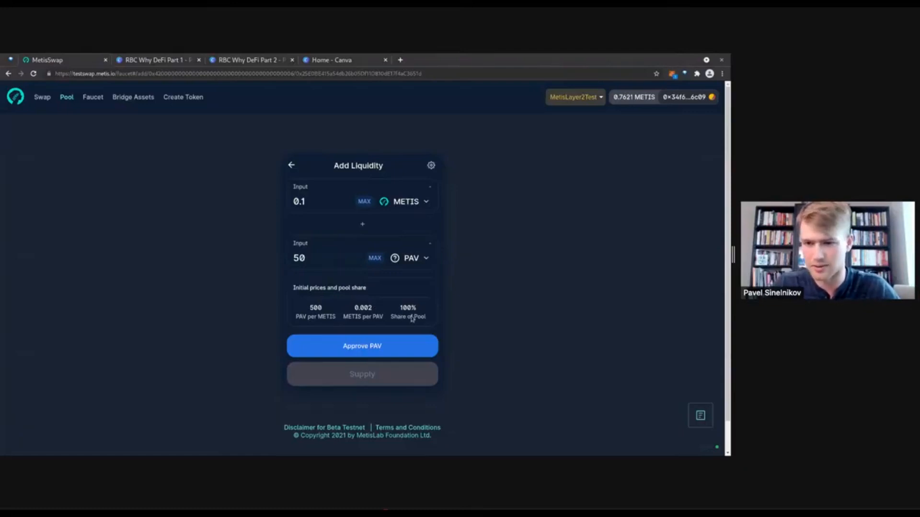
pyautogui.moveTo(410, 372)
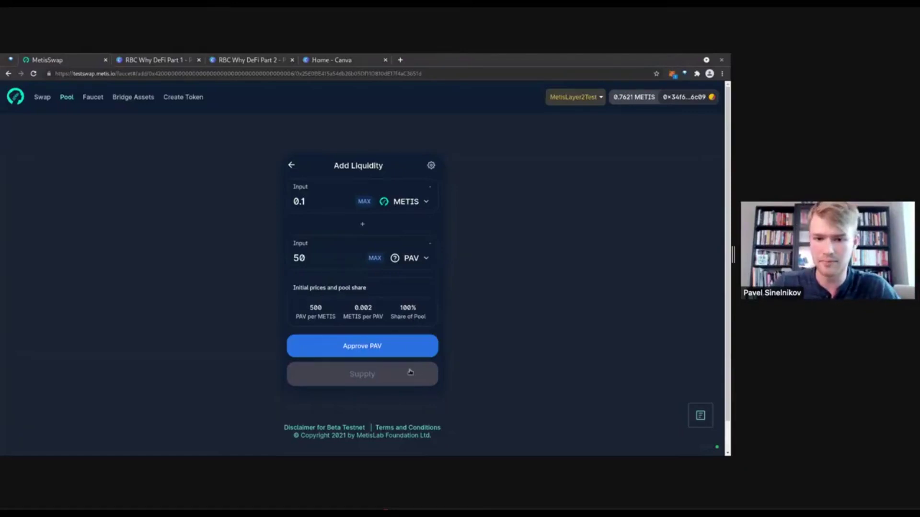
pyautogui.moveTo(484, 358)
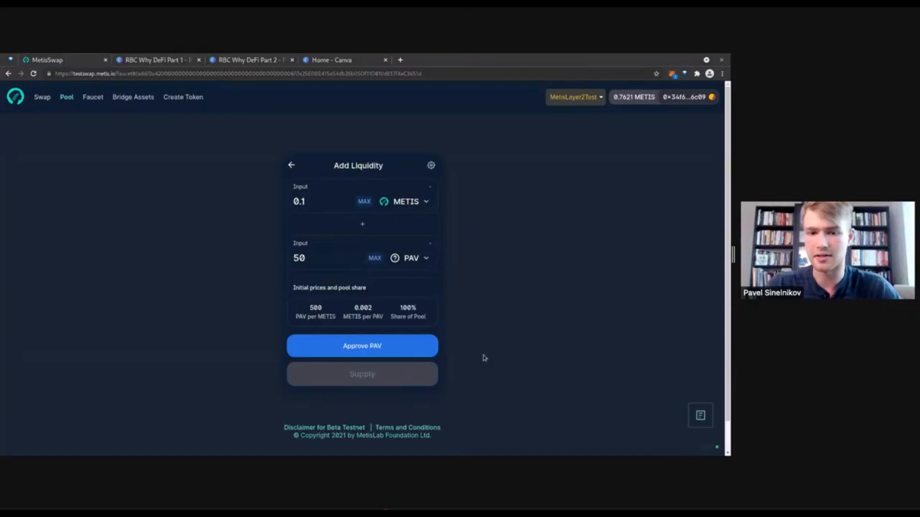
# - Approve PAV spending, supply 0.1 METIS plus 50 PAV, and dismiss the submitted notice
pyautogui.click(362, 346)
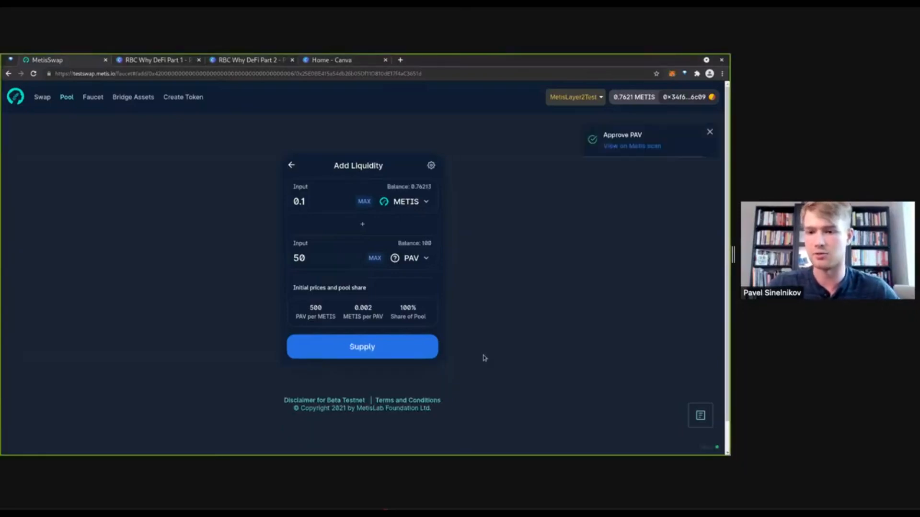
pyautogui.moveTo(478, 278)
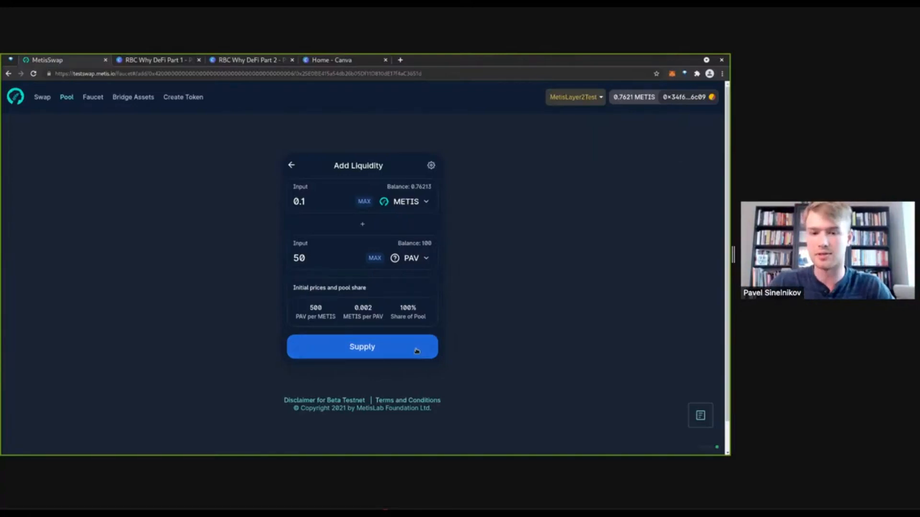
pyautogui.click(362, 346)
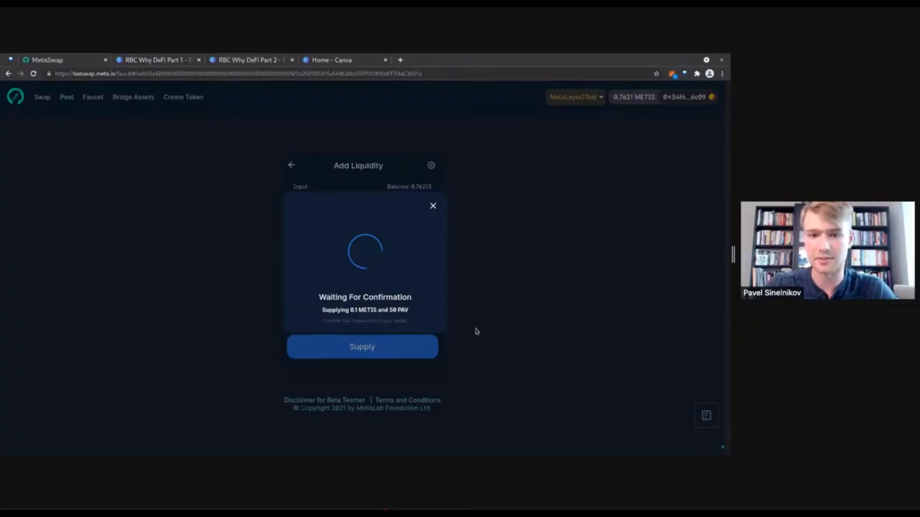
pyautogui.moveTo(562, 362)
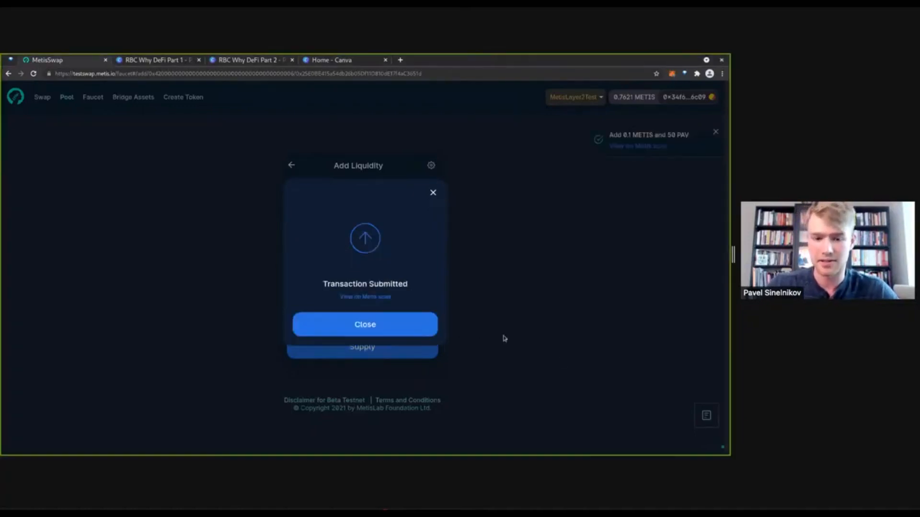
pyautogui.click(364, 324)
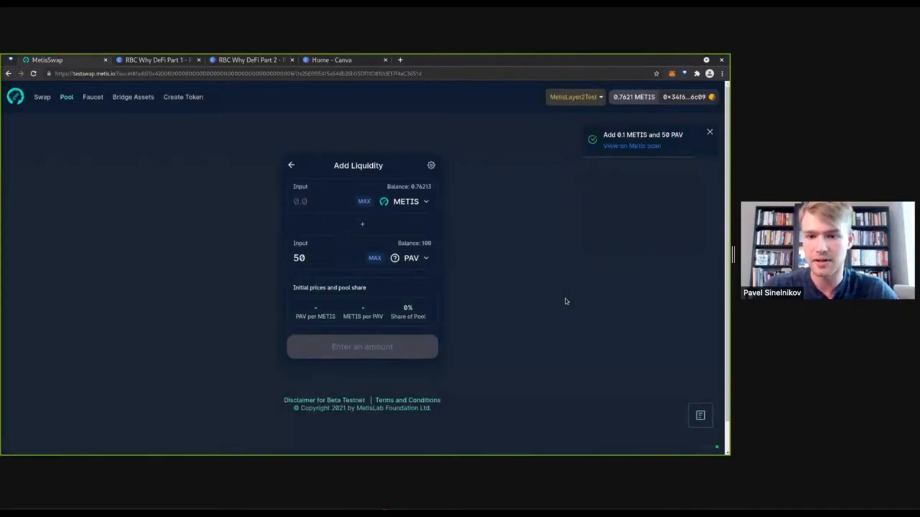
pyautogui.moveTo(156, 141)
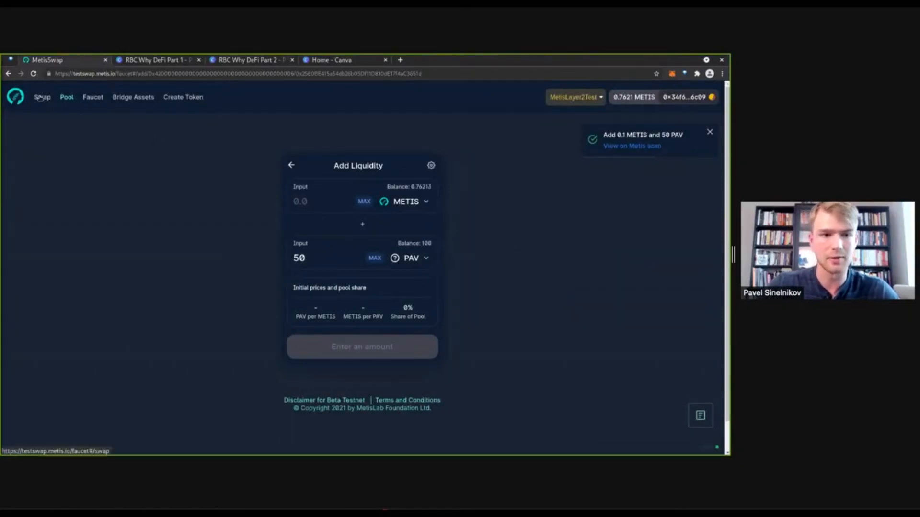
# - Quote a swap of 0.0001 METIS into PAV (about 0.0498 PAV), then go to the Pool list
pyautogui.click(42, 98)
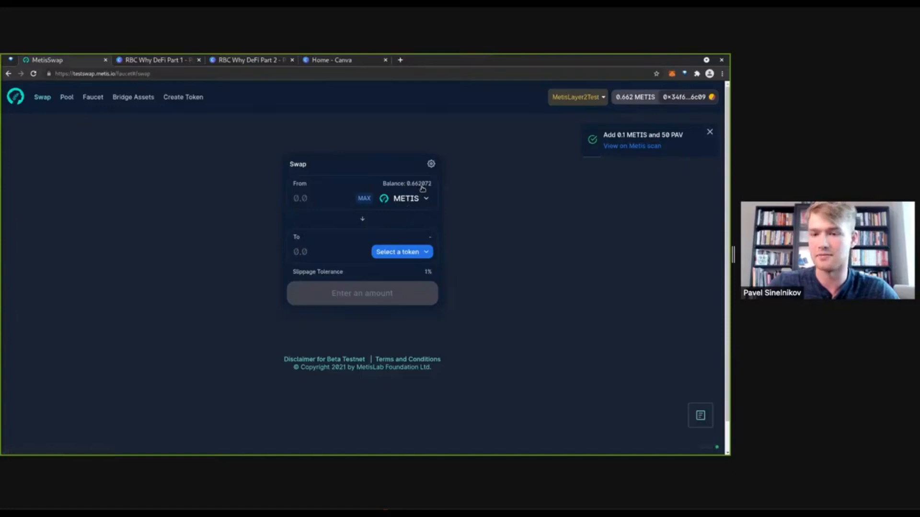
pyautogui.click(400, 251)
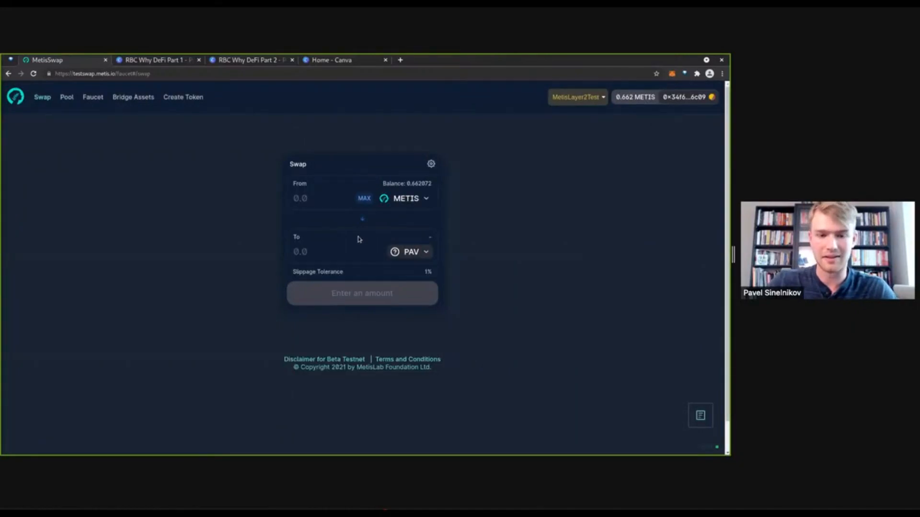
pyautogui.click(317, 199)
pyautogui.write('0.0001')
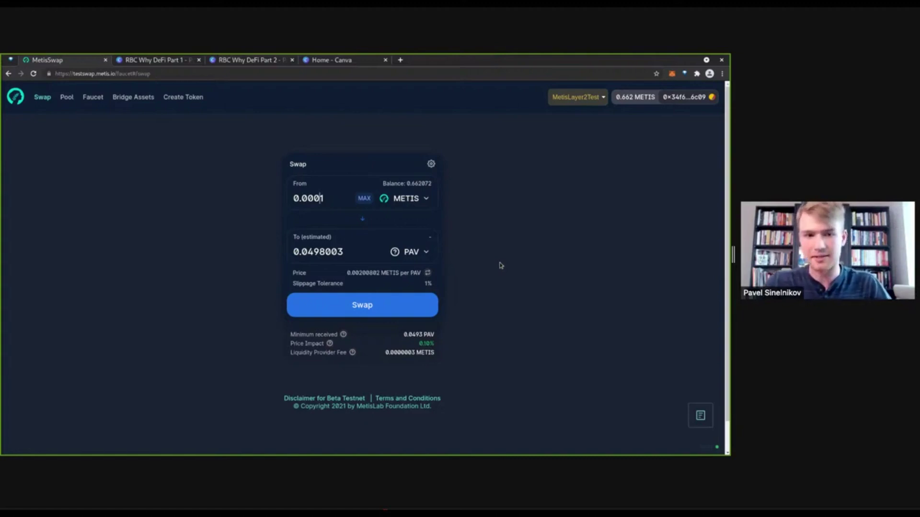
pyautogui.click(65, 96)
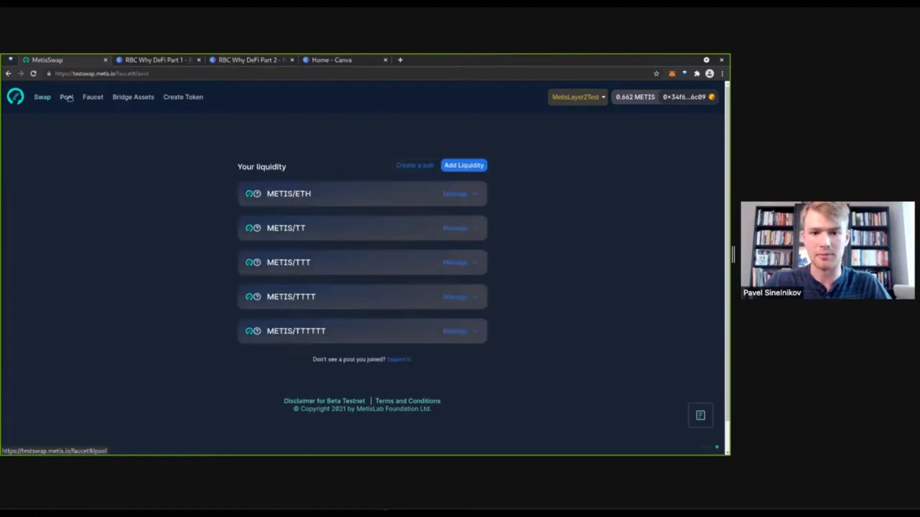
# - Import the PAV/METIS pool and expand its details showing 2.236 pool tokens and 100% share
pyautogui.click(399, 359)
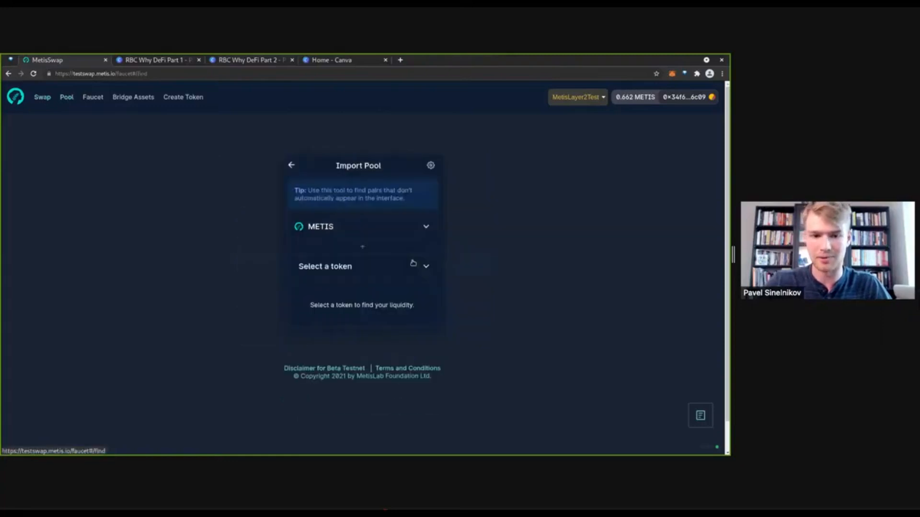
pyautogui.click(363, 266)
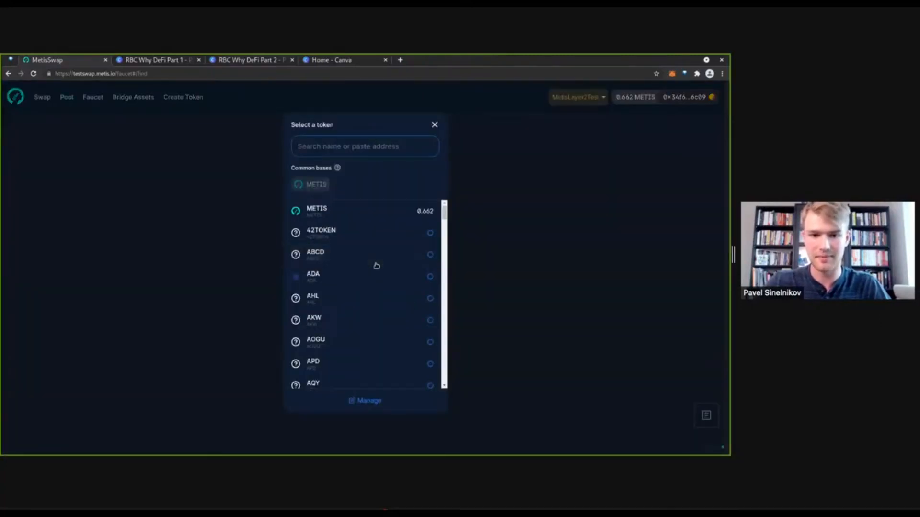
pyautogui.write('pav')
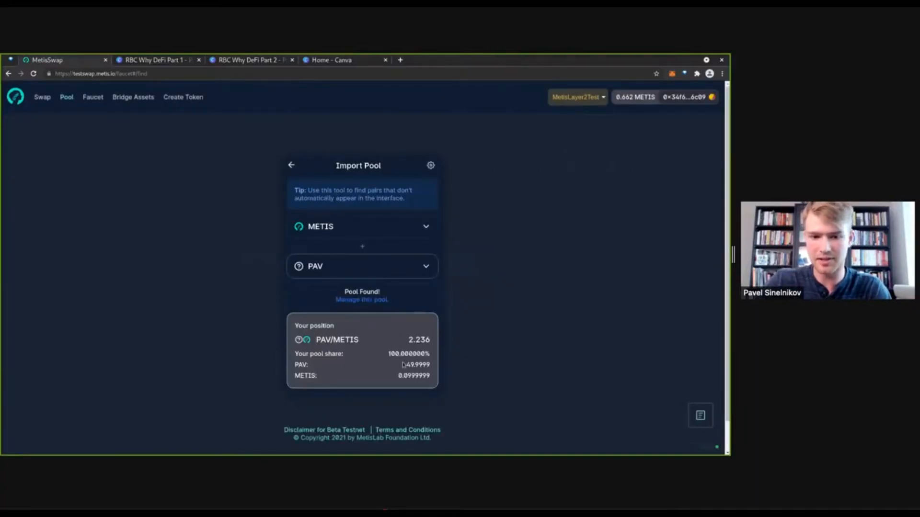
pyautogui.click(290, 165)
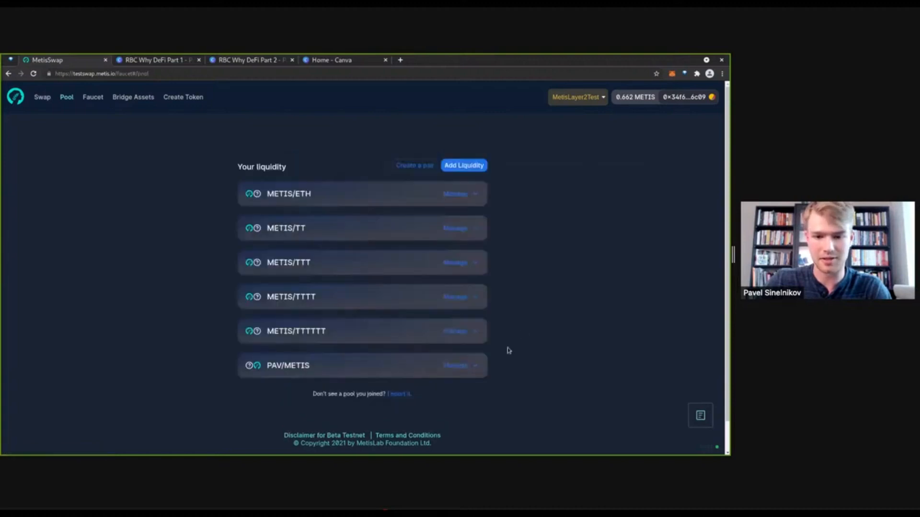
pyautogui.click(458, 366)
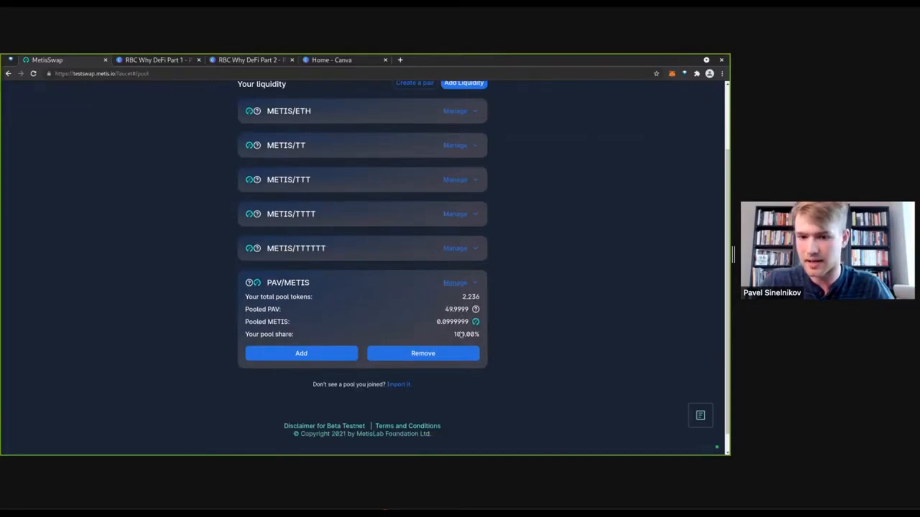
pyautogui.moveTo(510, 331)
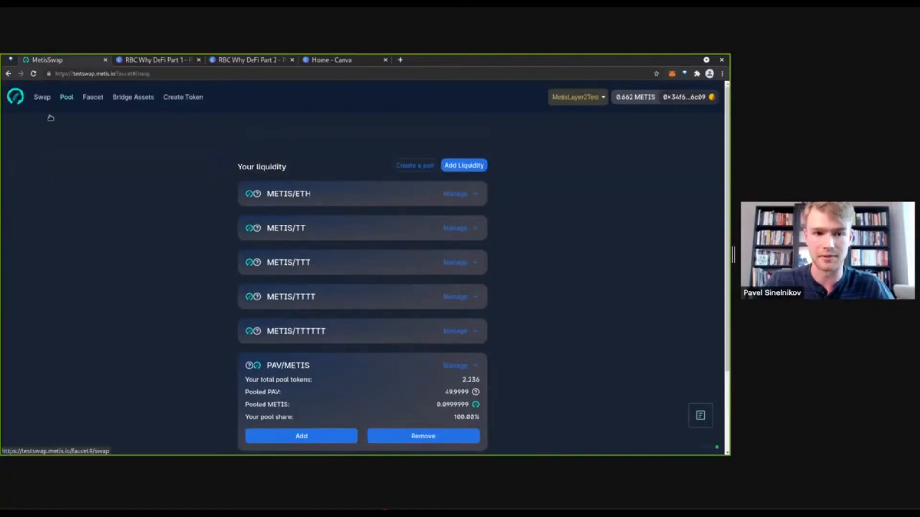
# - Try swapping 12 METIS into 42TOKEN, which reports insufficient liquidity
pyautogui.click(42, 97)
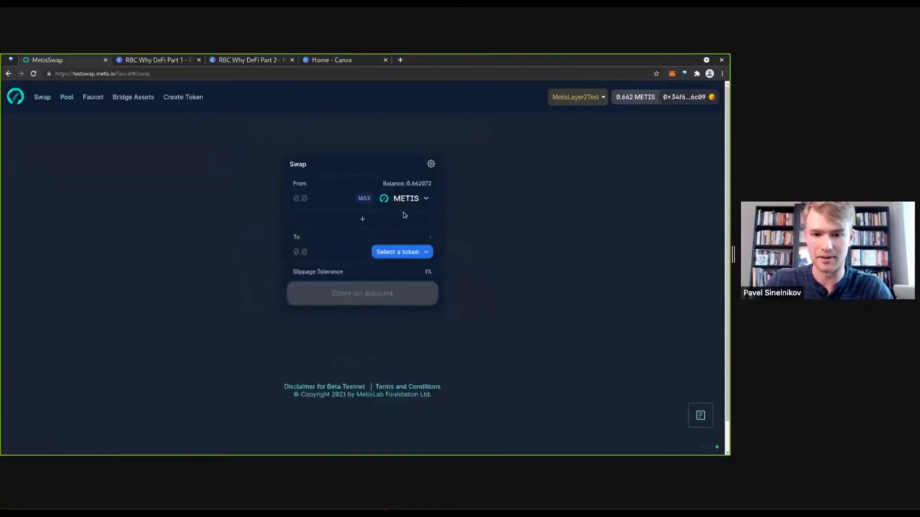
pyautogui.click(401, 251)
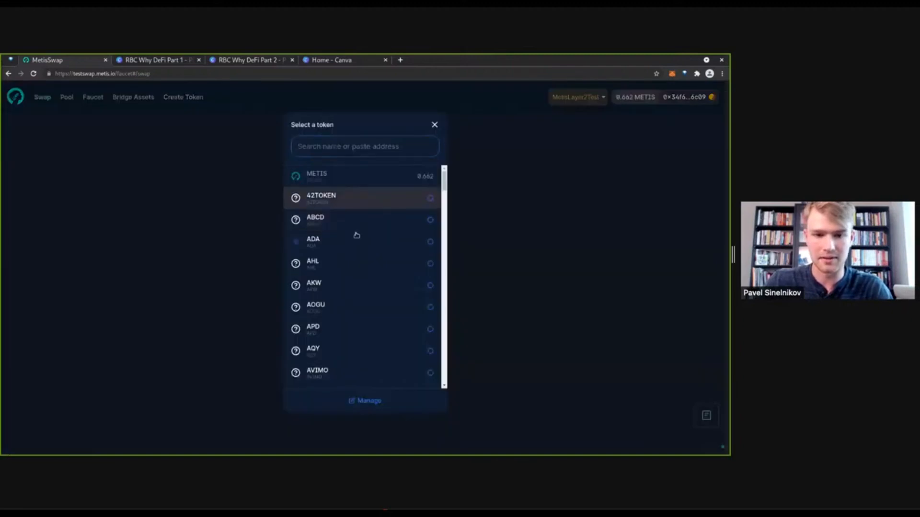
pyautogui.click(321, 197)
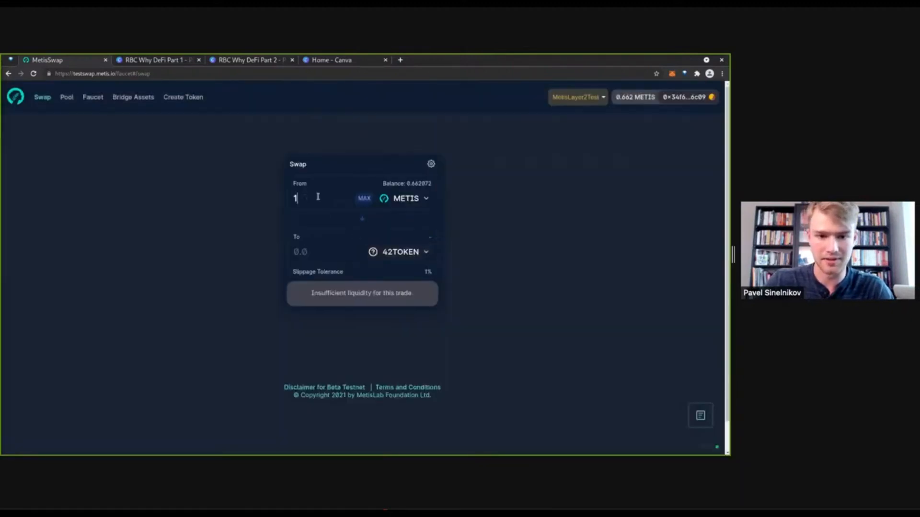
pyautogui.write('2')
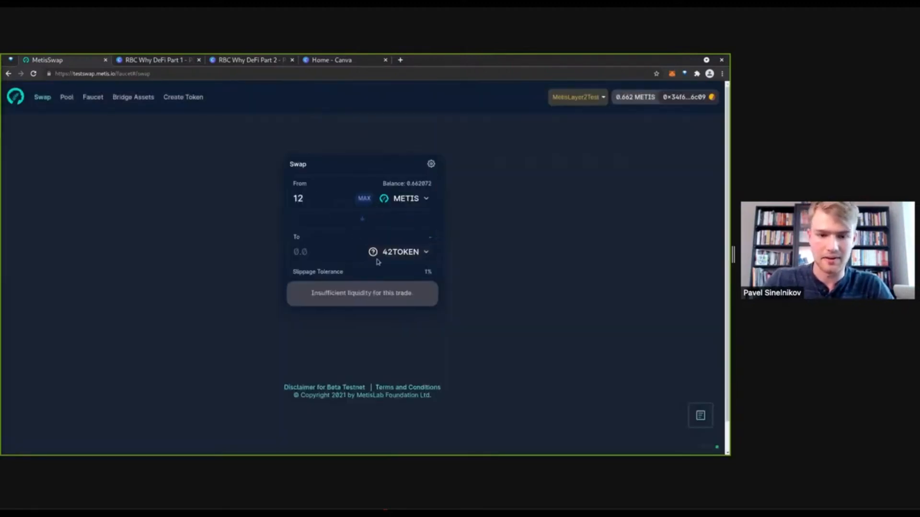
# - Switch the receive token to ADA, also without liquidity, then select ETH instead
pyautogui.click(398, 252)
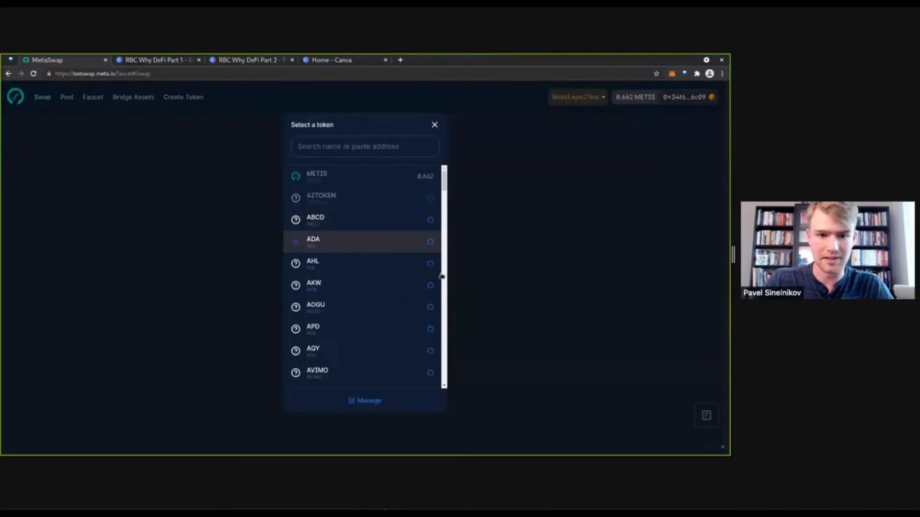
pyautogui.click(331, 241)
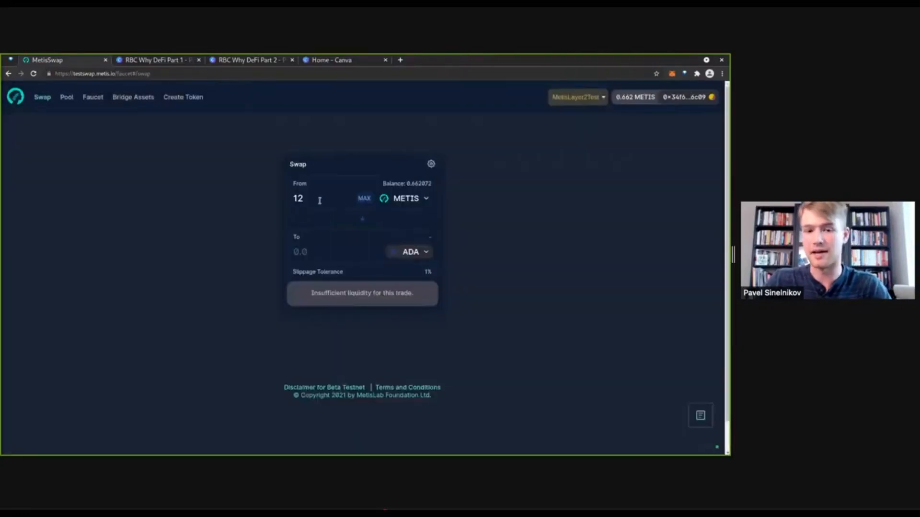
pyautogui.write('0.')
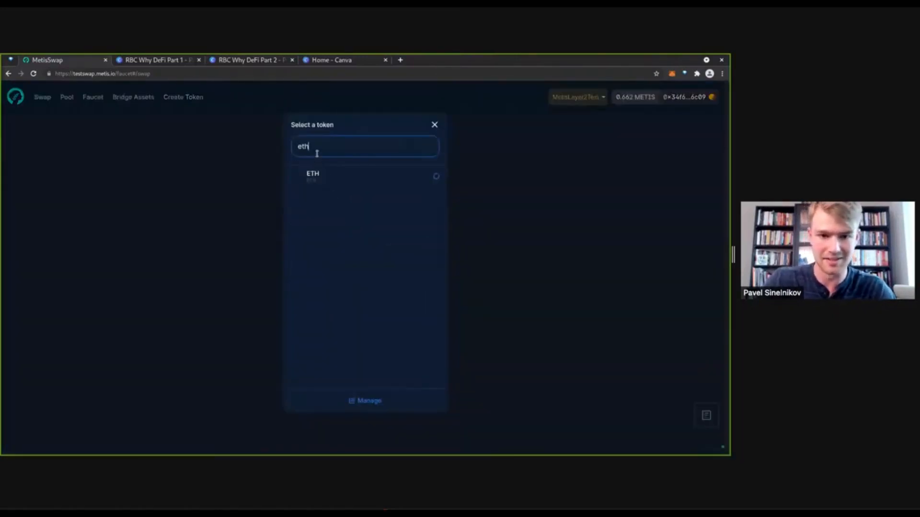
pyautogui.click(312, 175)
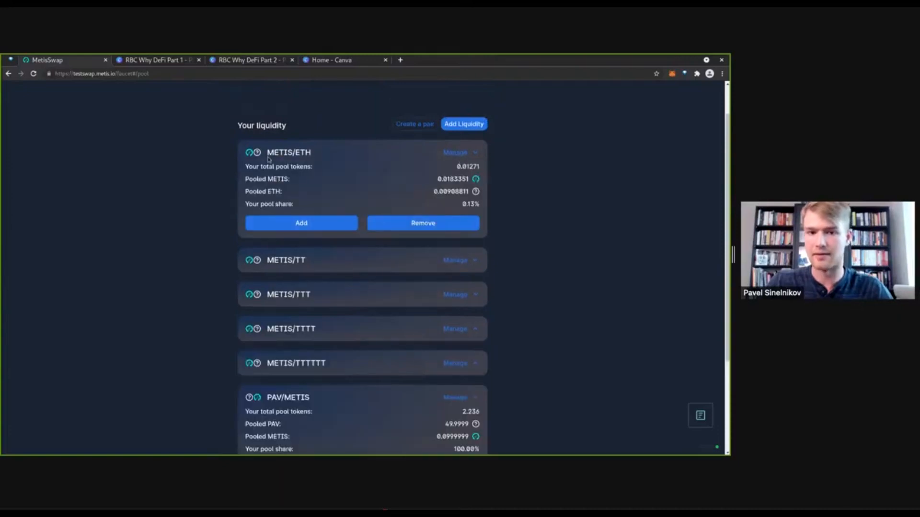
pyautogui.moveTo(442, 197)
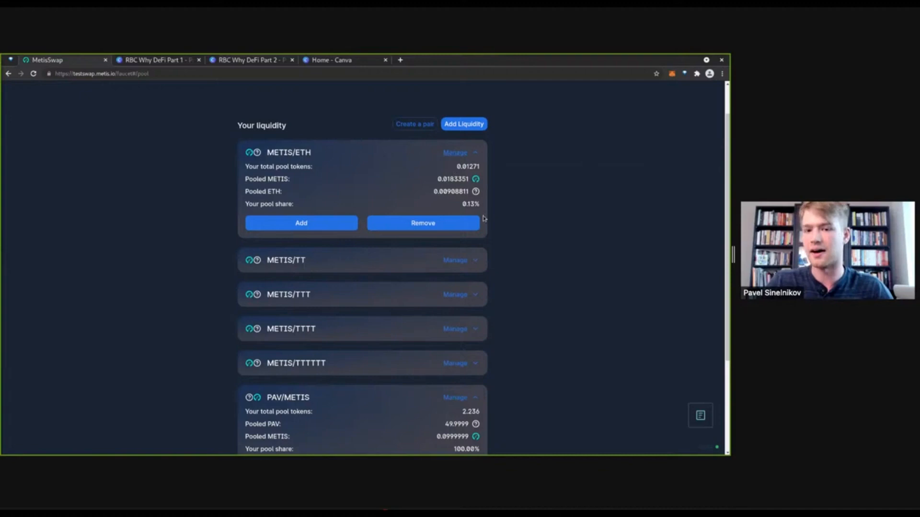
pyautogui.moveTo(459, 207)
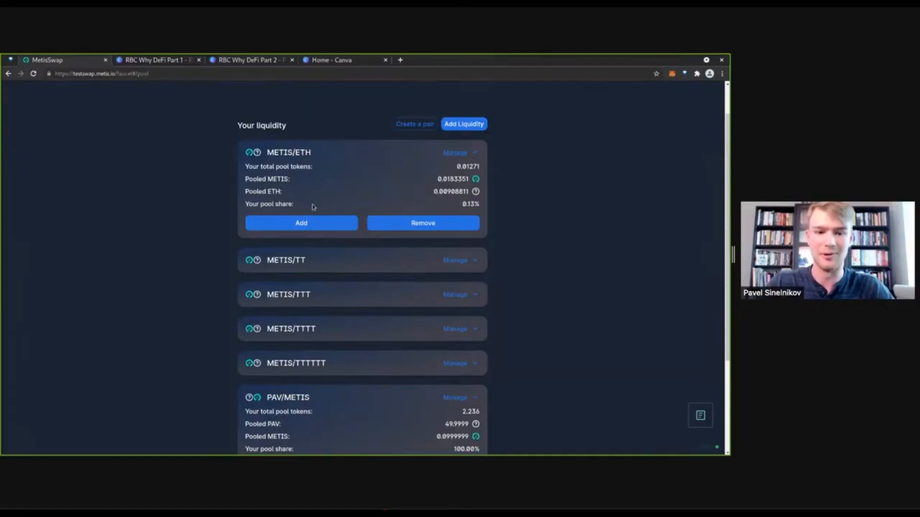
# - Start adding more liquidity to the METIS/ETH pool, prefilled at 0.66 METIS and 0.32714 ETH
pyautogui.click(301, 222)
pyautogui.write('0.66')
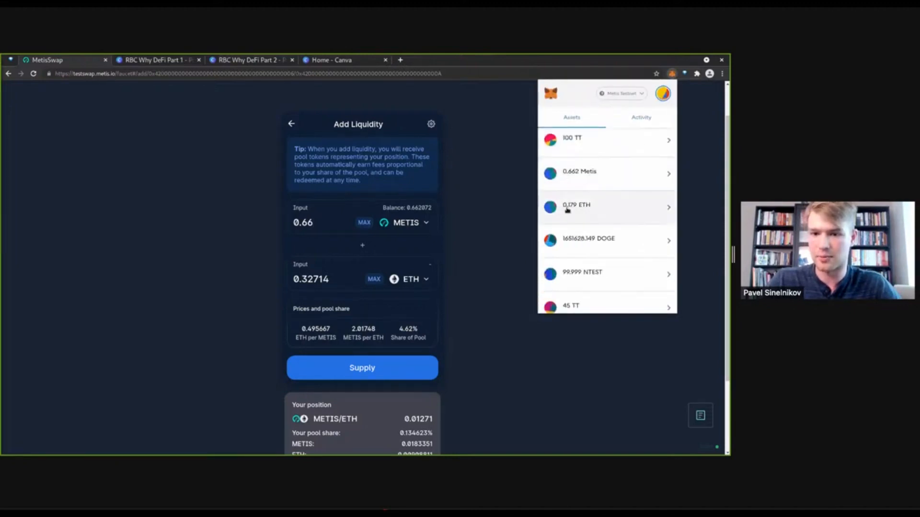
pyautogui.moveTo(581, 212)
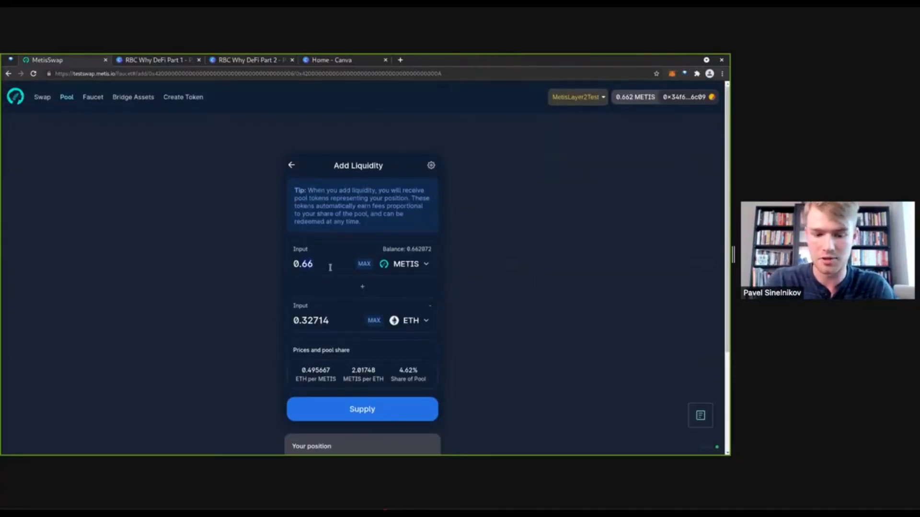
# - Lower the METIS amount to 0.20, pairing with about 0.0991334 ETH for a 1.45% share
pyautogui.write('0.20')
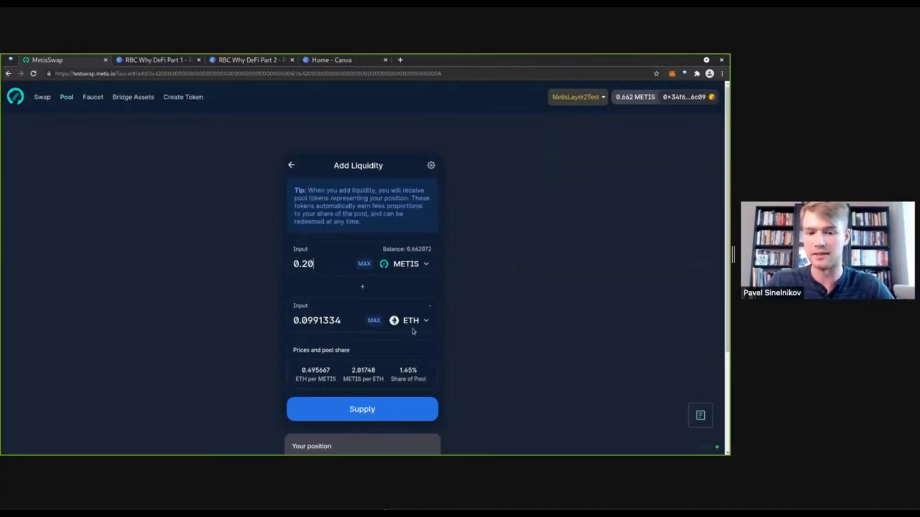